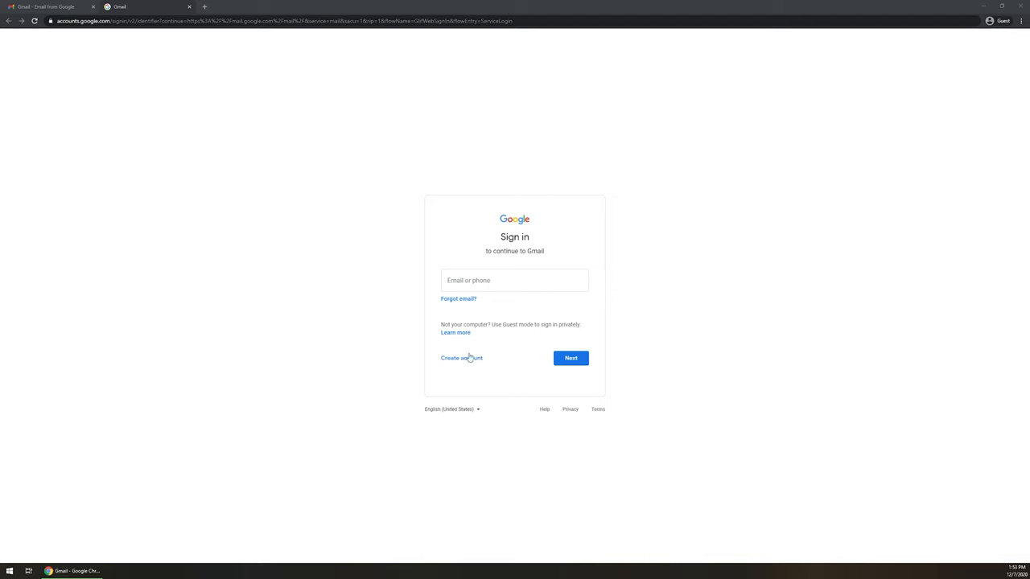
mouse_move(569, 302)
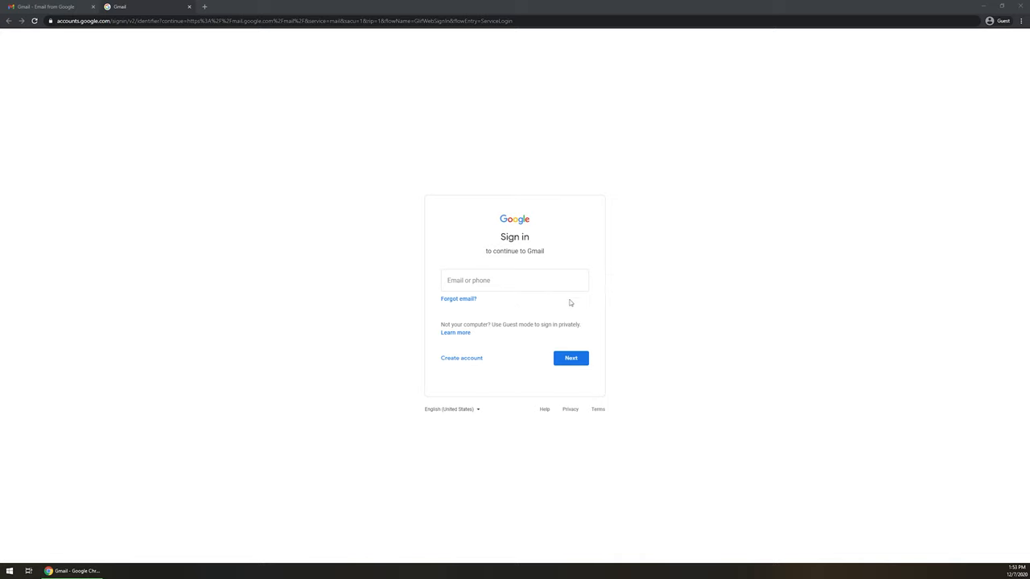
mouse_move(346, 293)
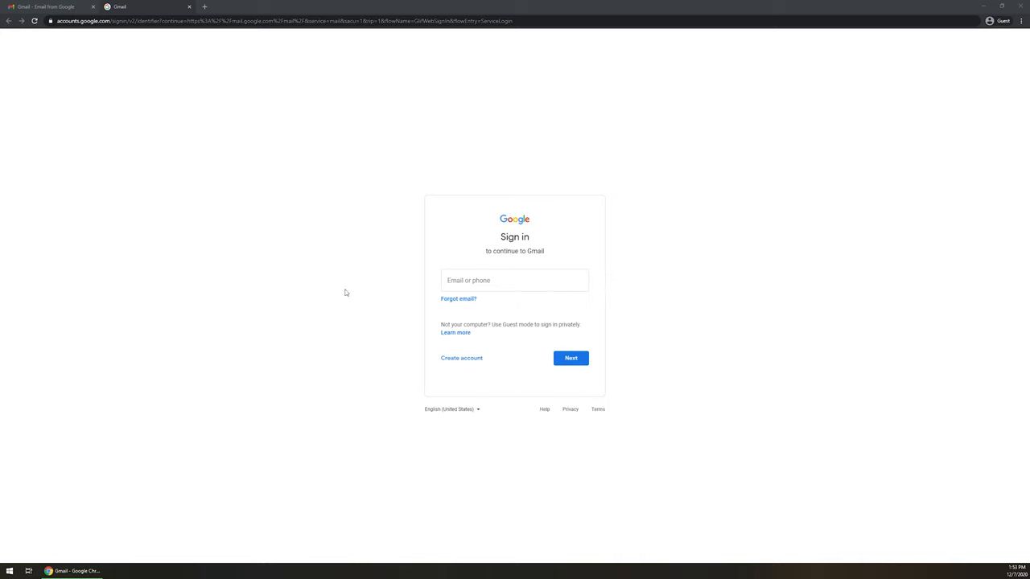
Step: Navigate to gmail.com and start creating a new Gmail account
click(282, 21)
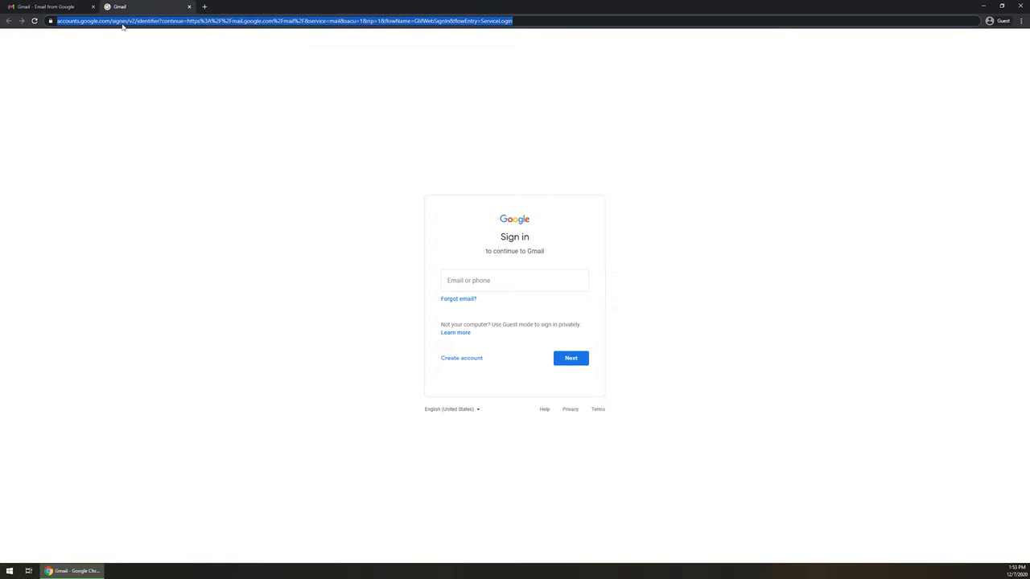
text(gmai.com)
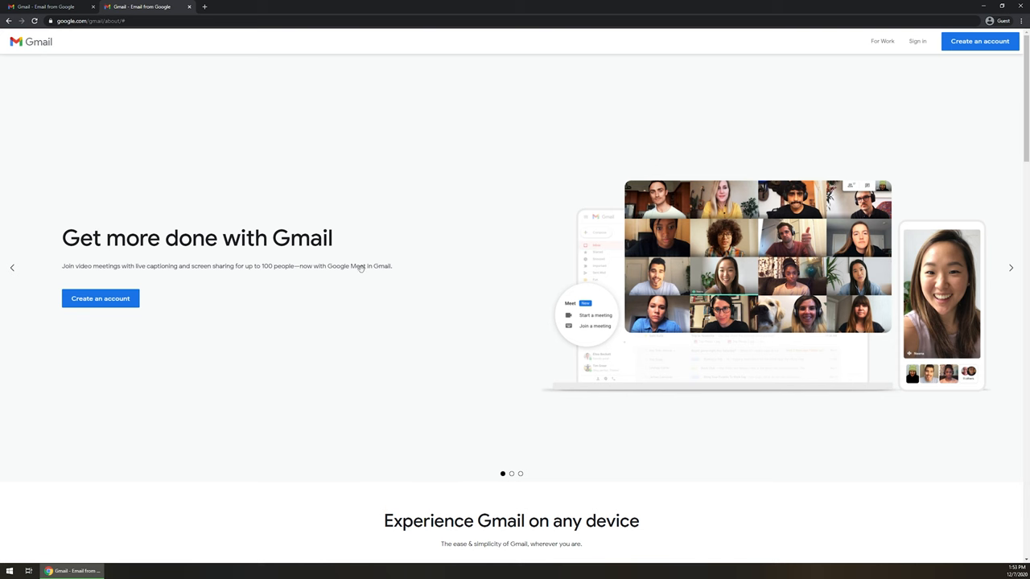
mouse_move(99, 298)
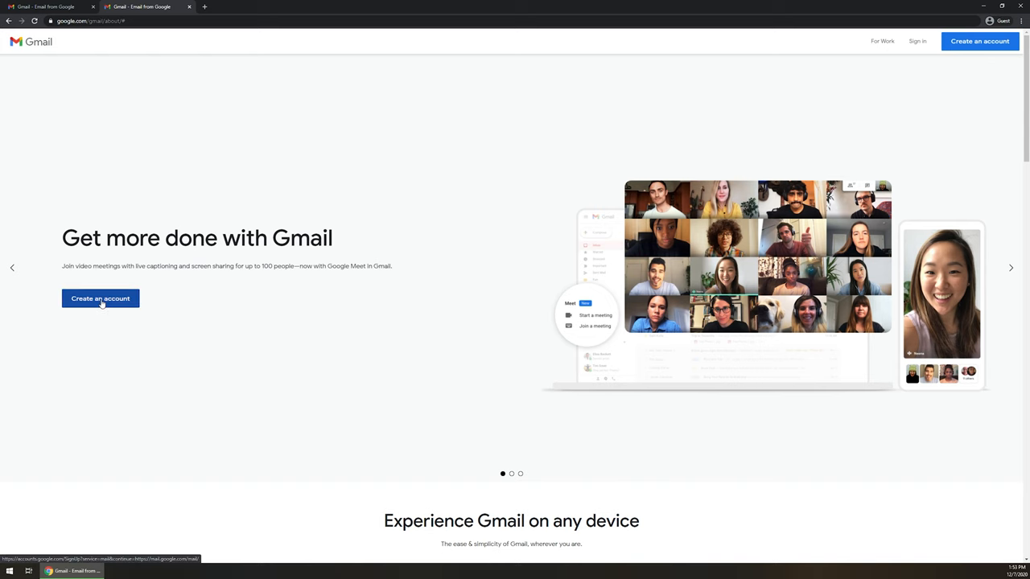
click(100, 298)
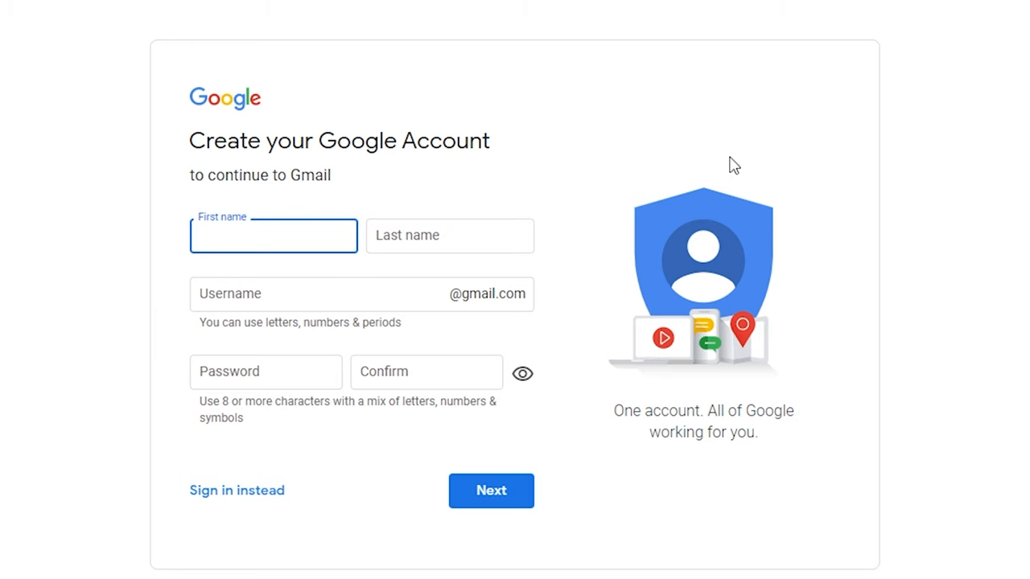
mouse_move(716, 168)
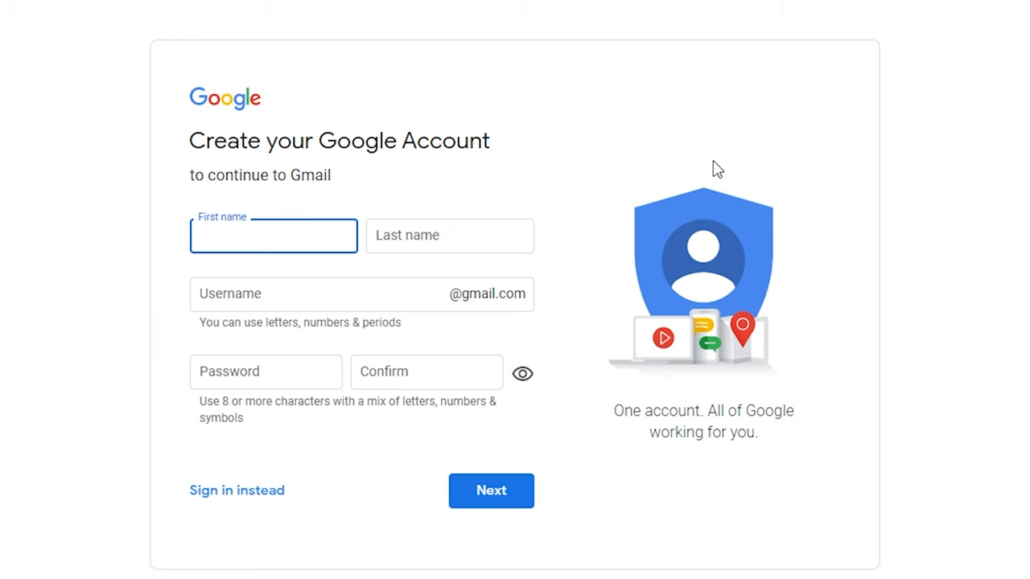
click(273, 235)
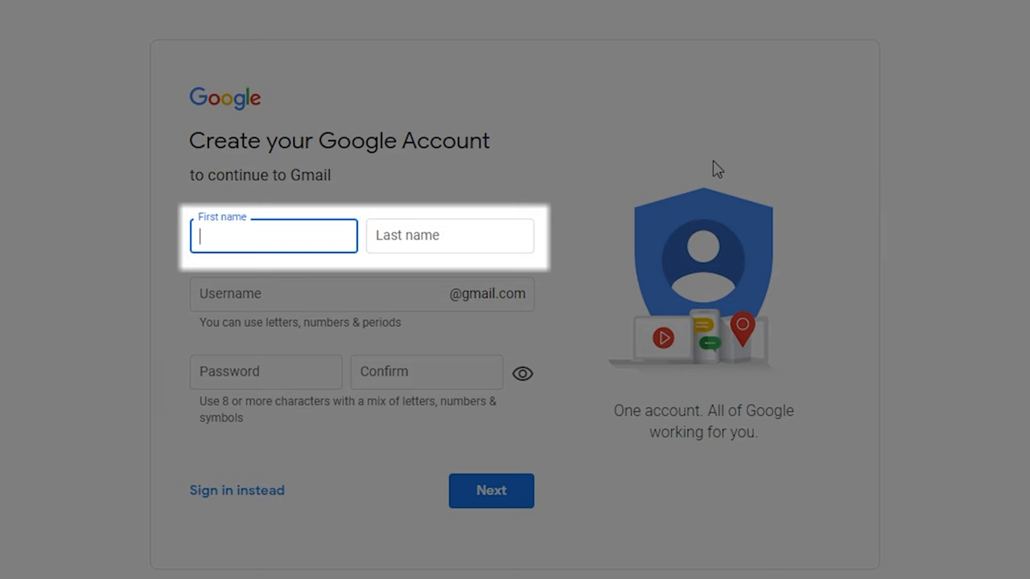
click(364, 293)
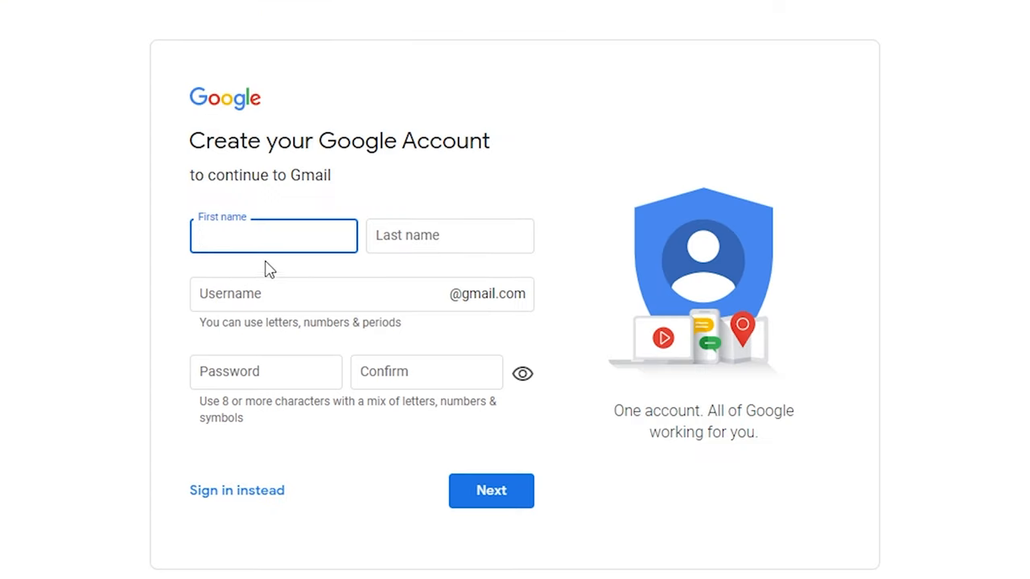
text(Jerry)
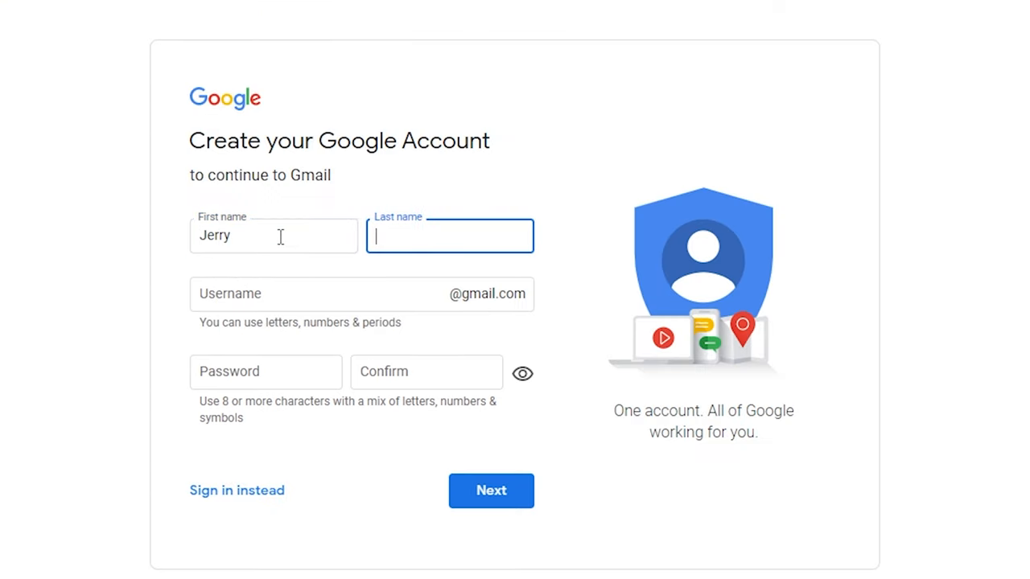
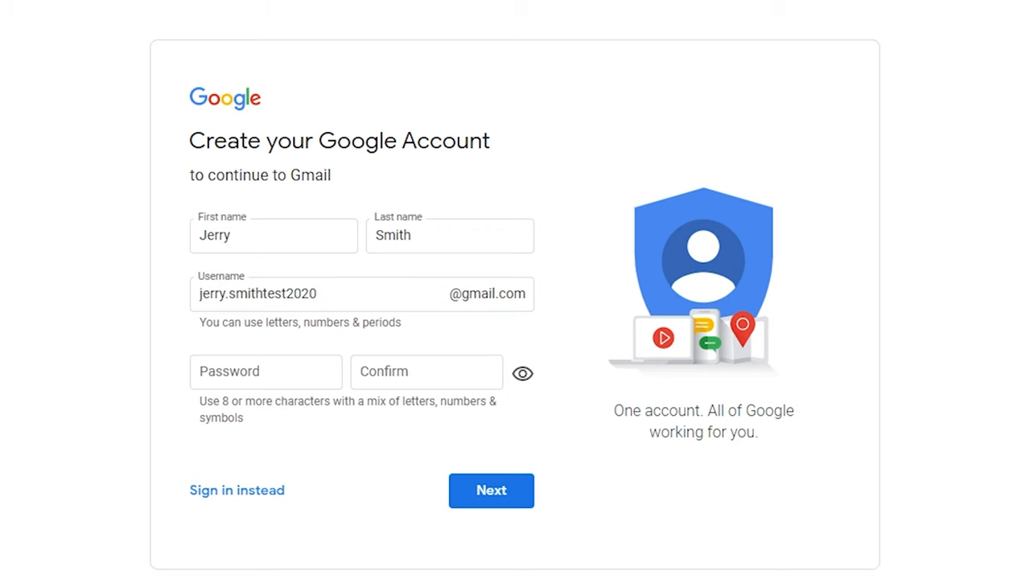
mouse_move(373, 290)
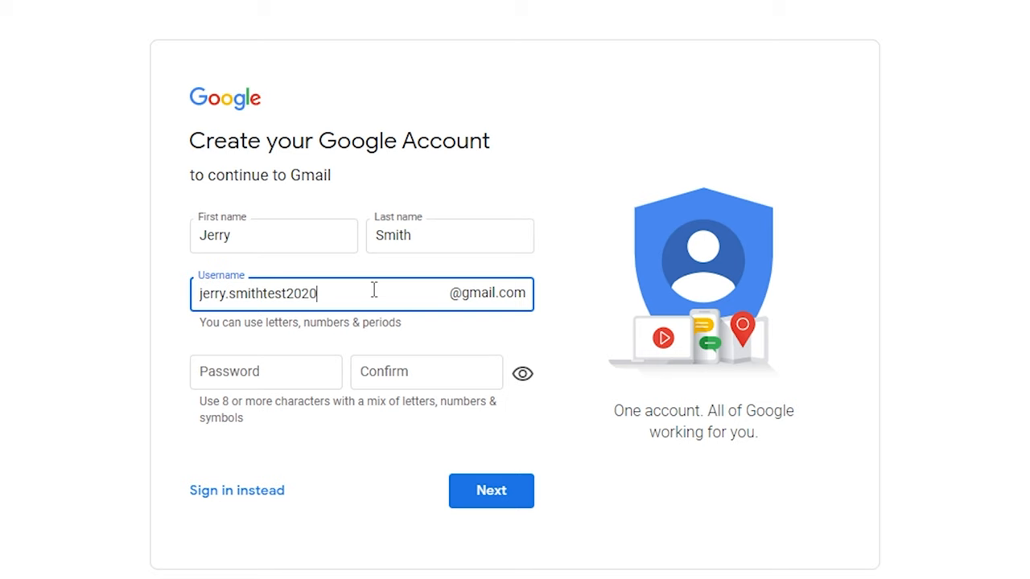
mouse_move(235, 333)
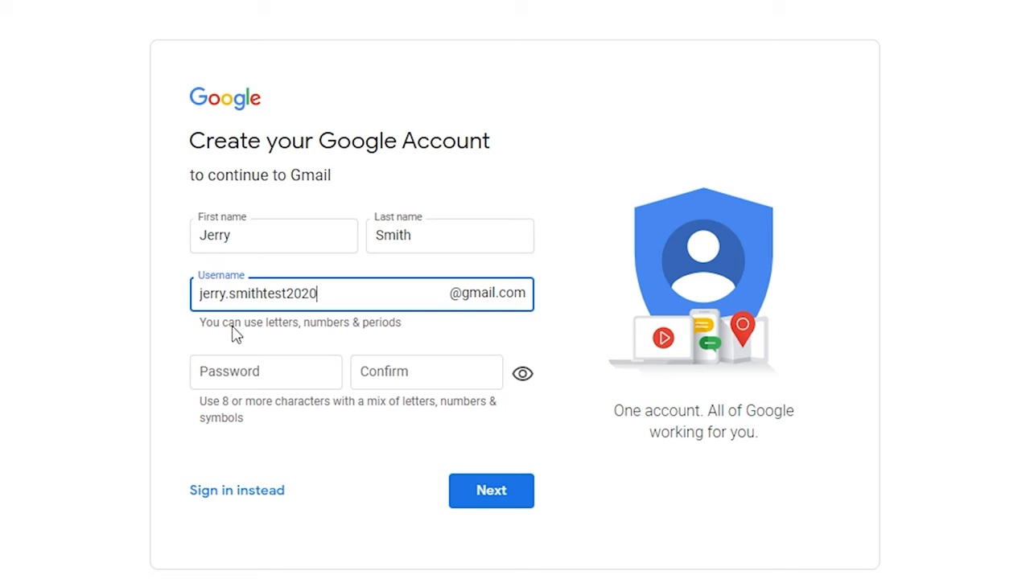
mouse_move(254, 309)
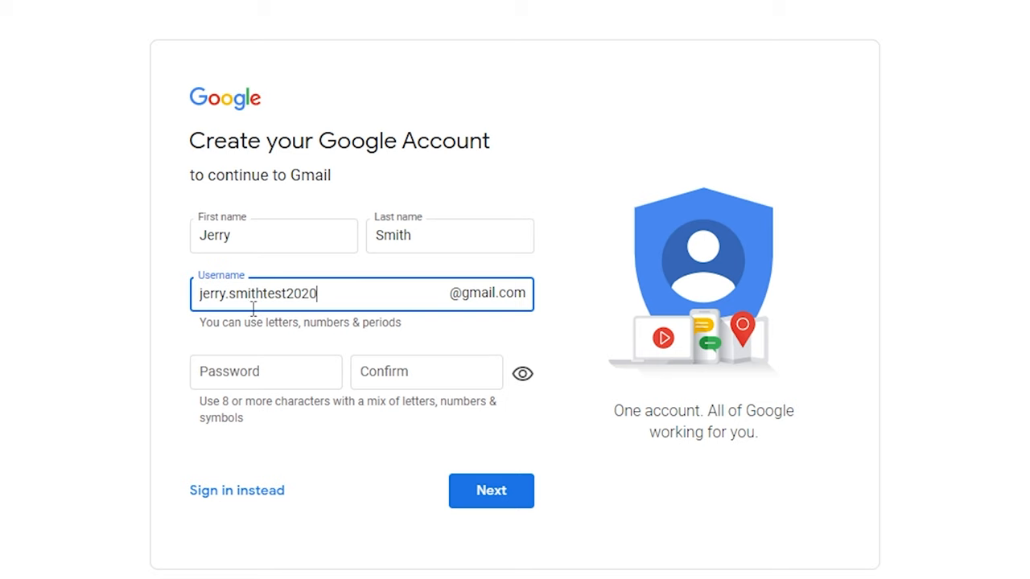
mouse_move(256, 338)
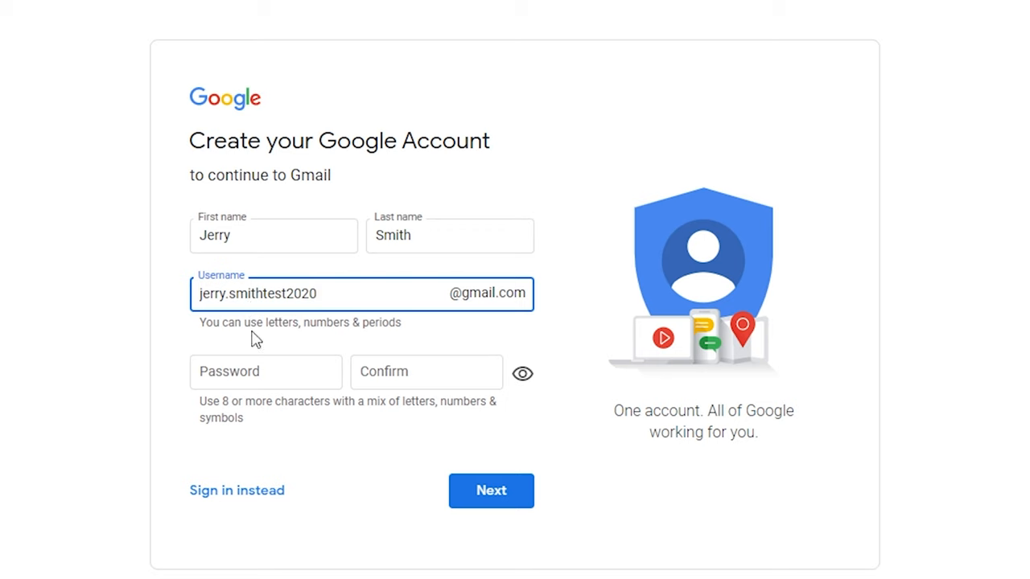
mouse_move(388, 351)
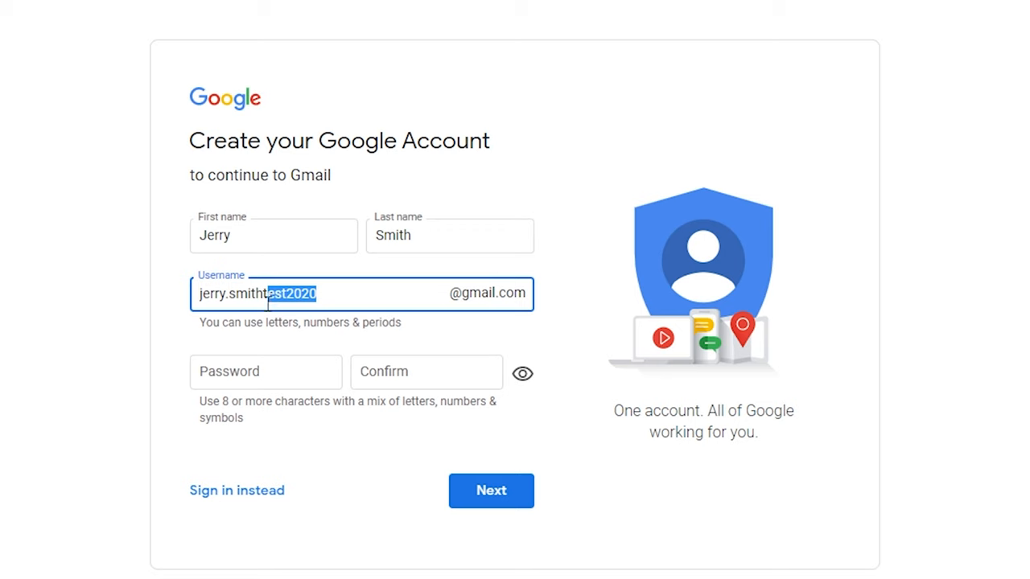
mouse_move(508, 420)
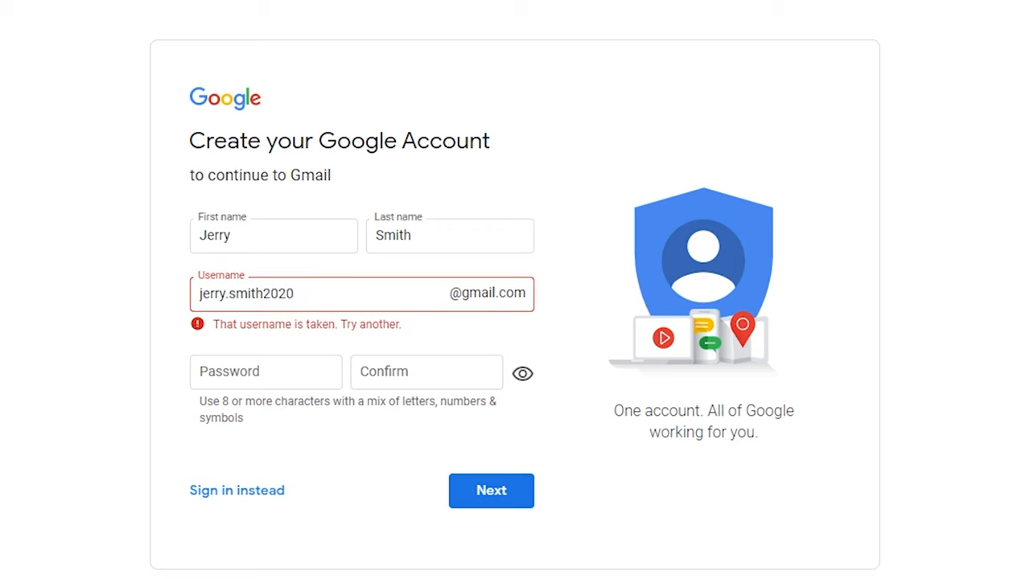
mouse_move(259, 340)
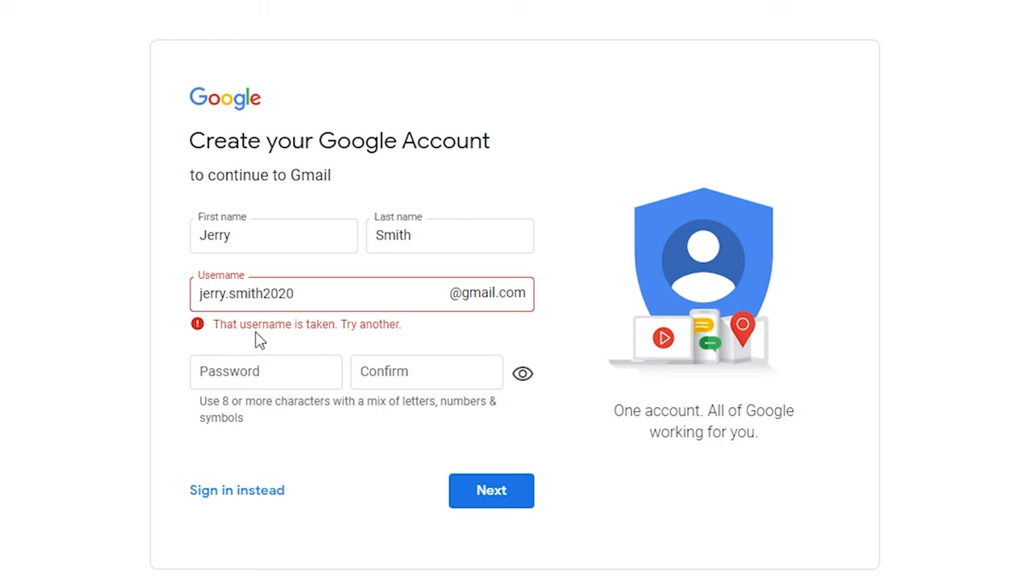
mouse_move(367, 357)
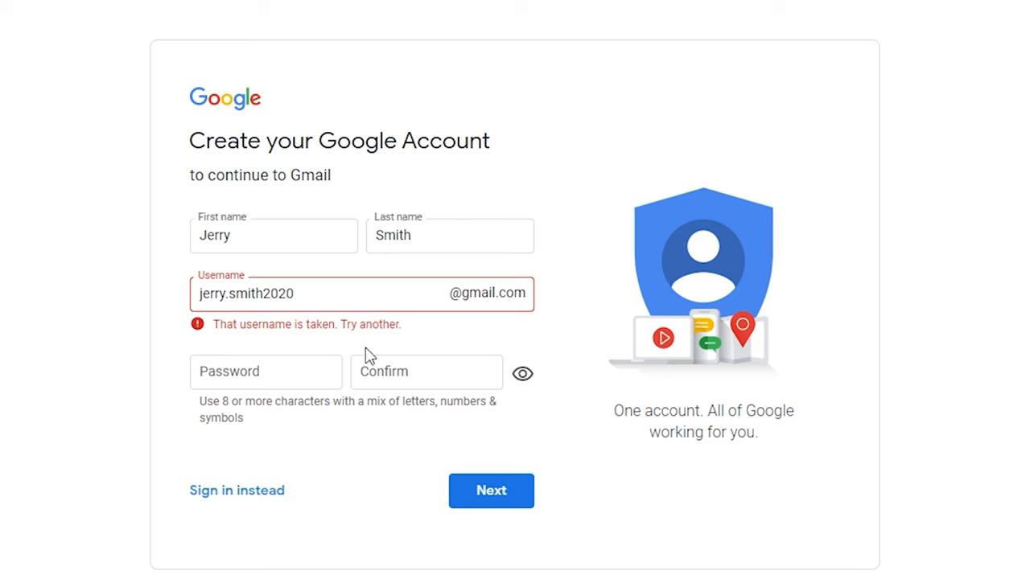
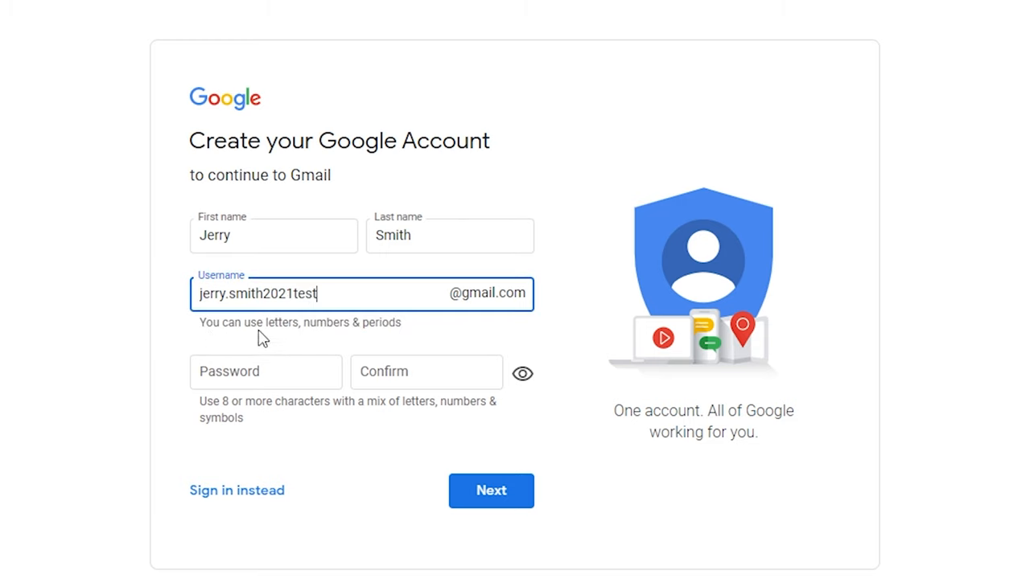
mouse_move(261, 351)
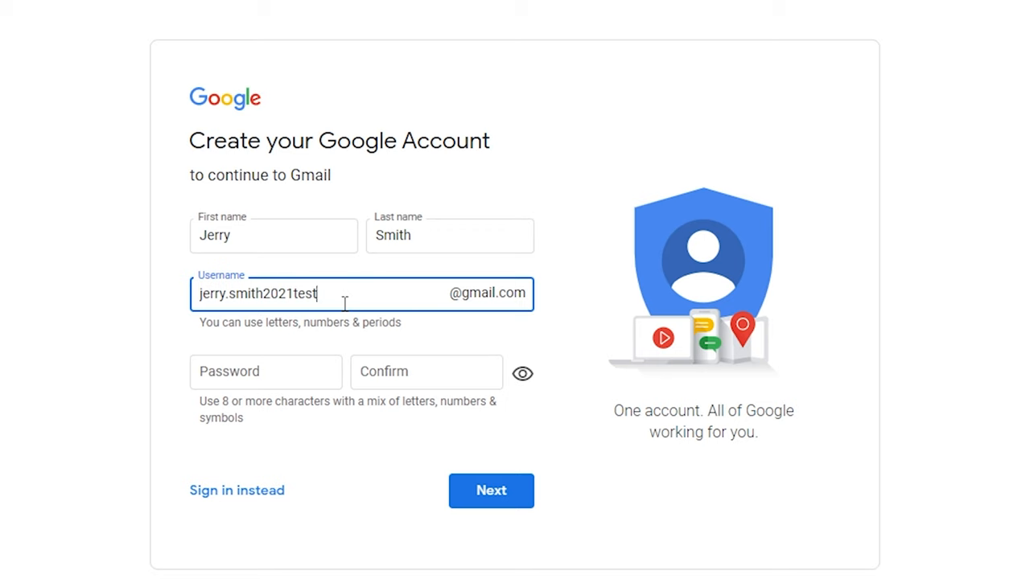
Step: Enter and confirm the account password, then submit the account details
click(265, 370)
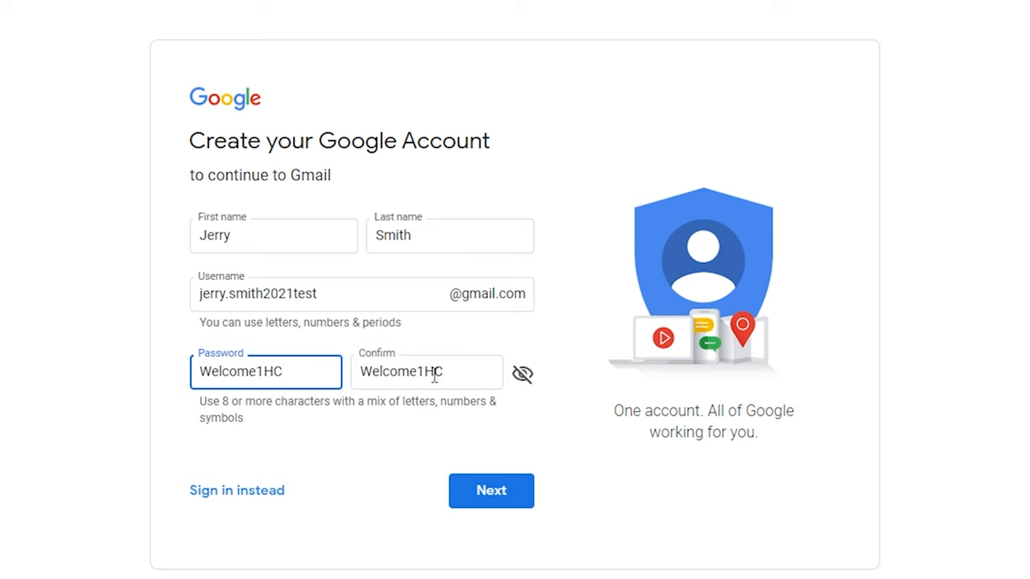
mouse_move(321, 402)
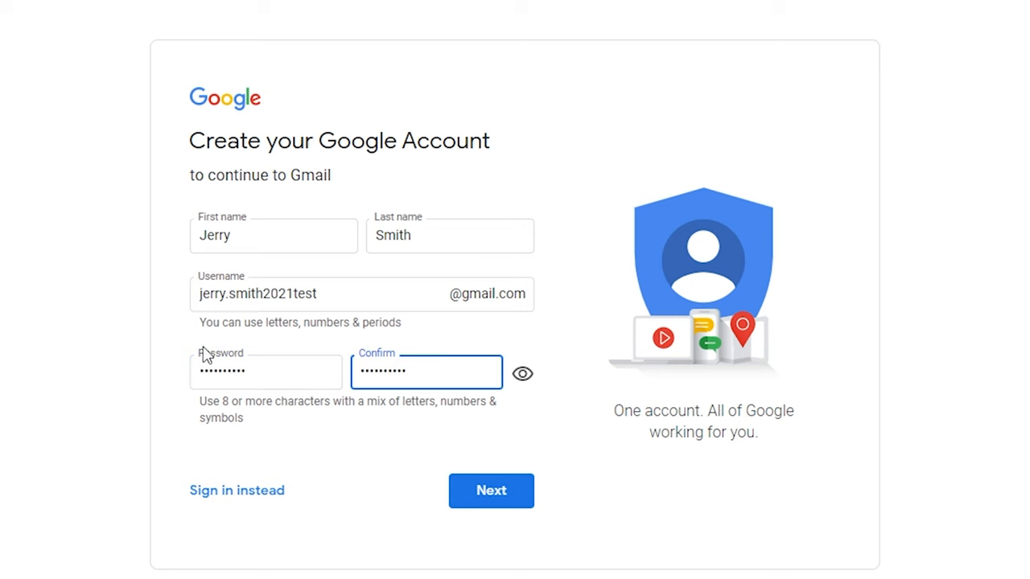
click(491, 491)
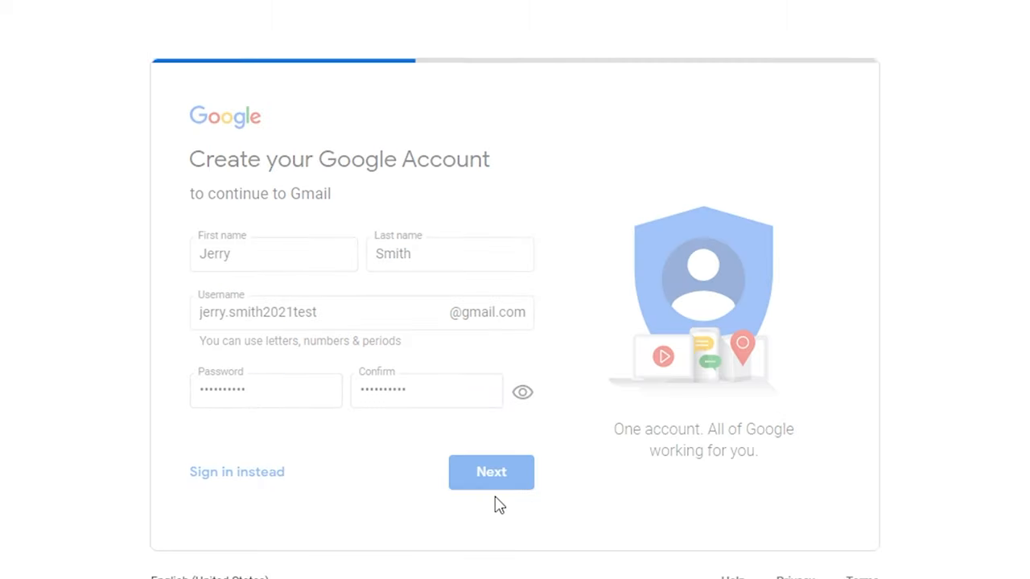
Step: Enter an optional phone number on the personal info step
click(491, 473)
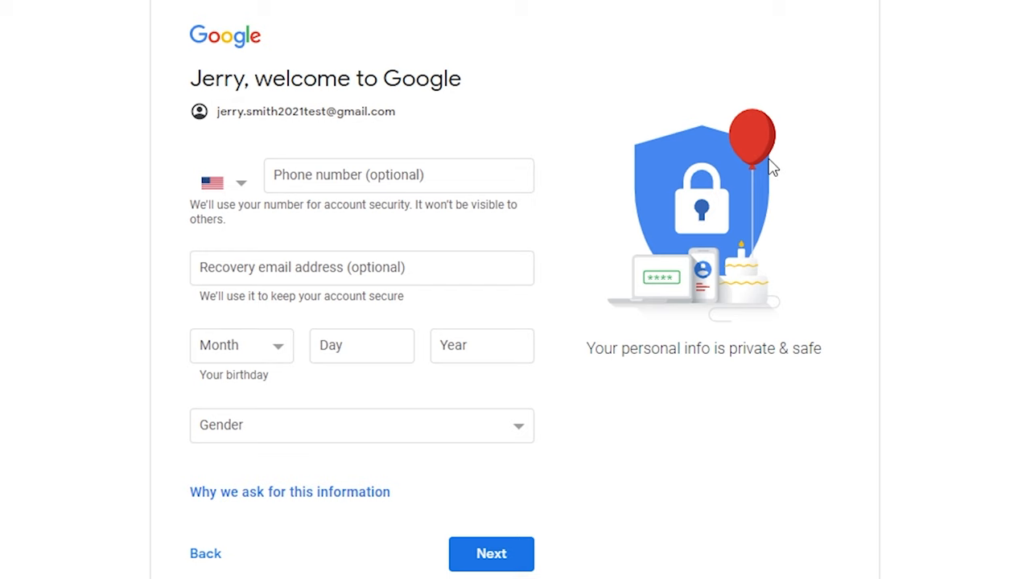
mouse_move(325, 200)
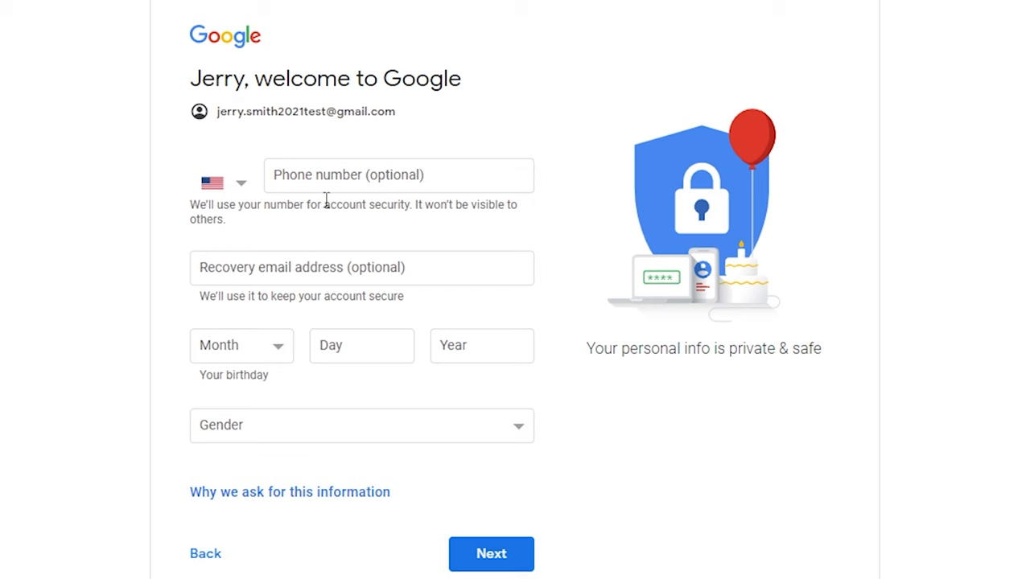
click(399, 174)
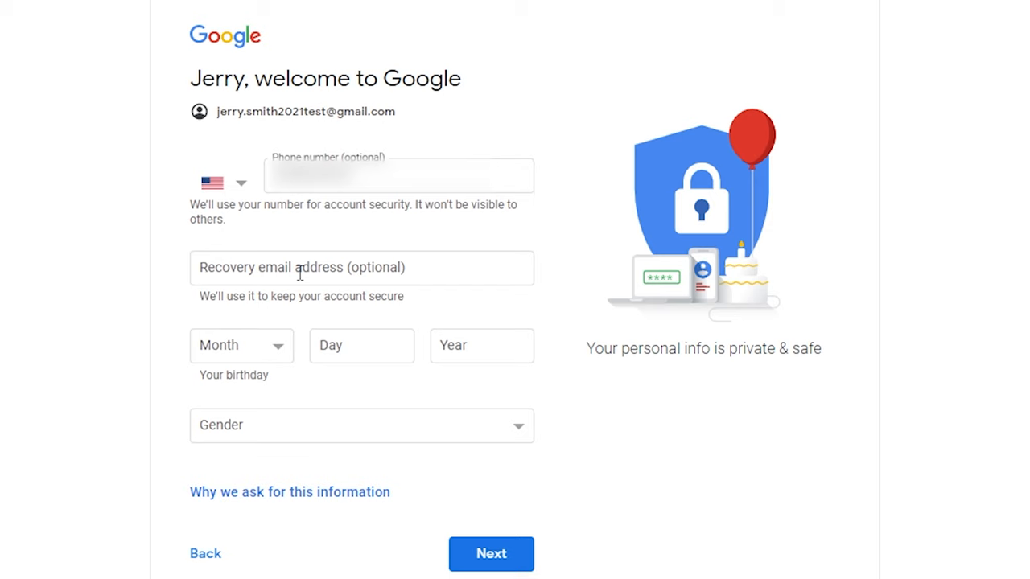
mouse_move(444, 304)
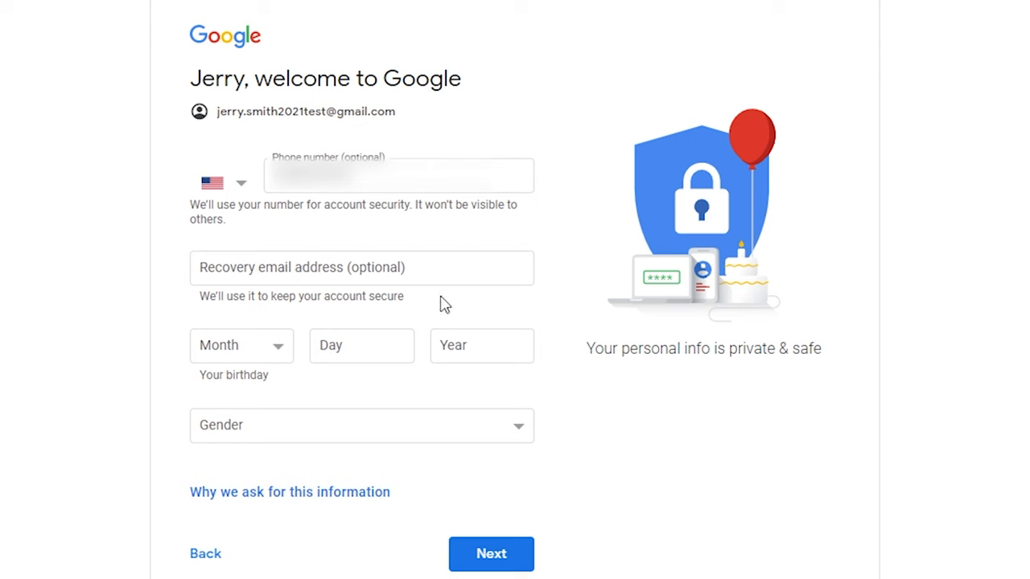
click(399, 175)
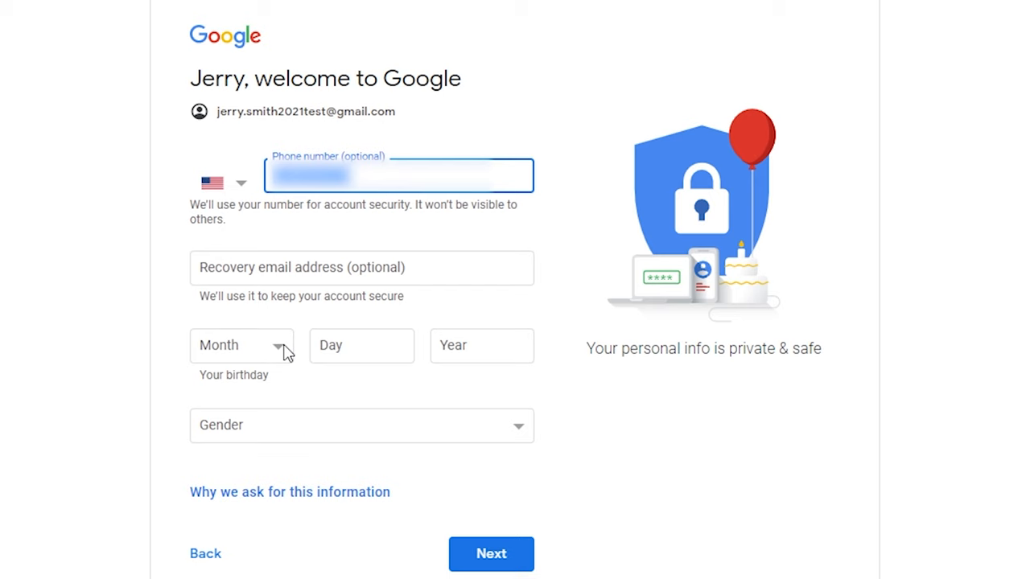
text(1990)
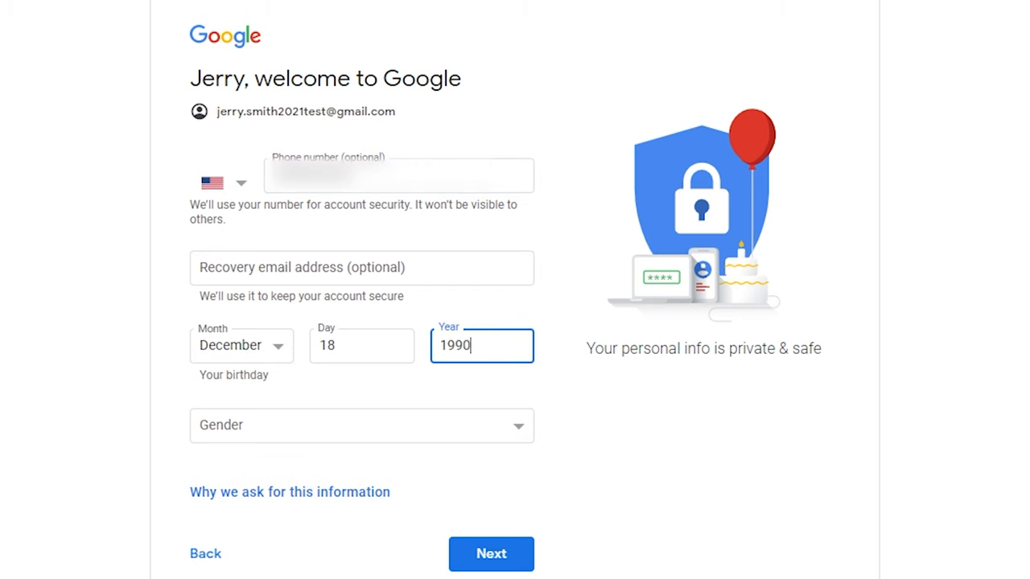
click(360, 425)
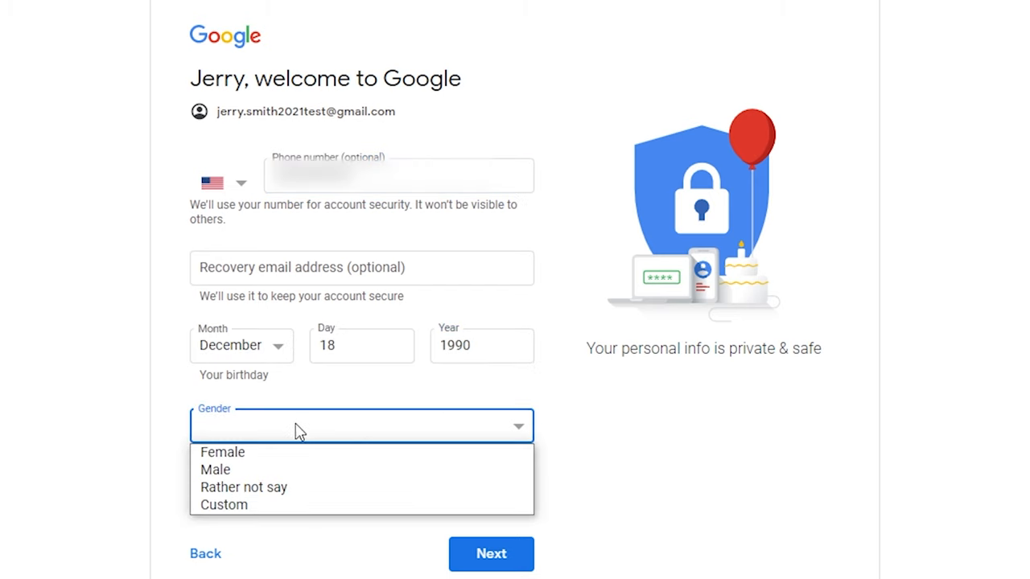
mouse_move(223, 505)
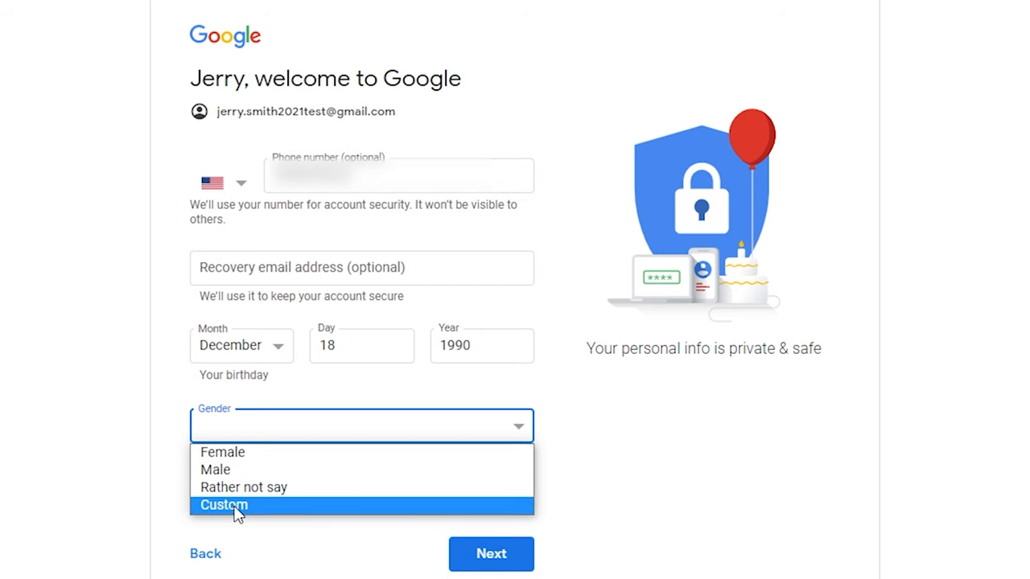
mouse_move(242, 486)
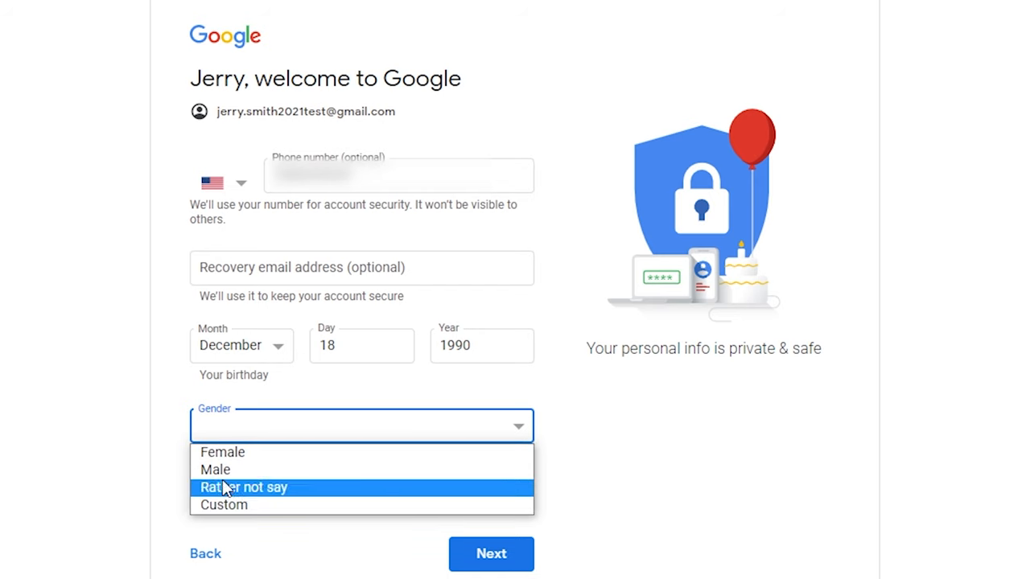
Step: Choose 'Rather not say' as gender and skip using the phone number across Google services
click(215, 470)
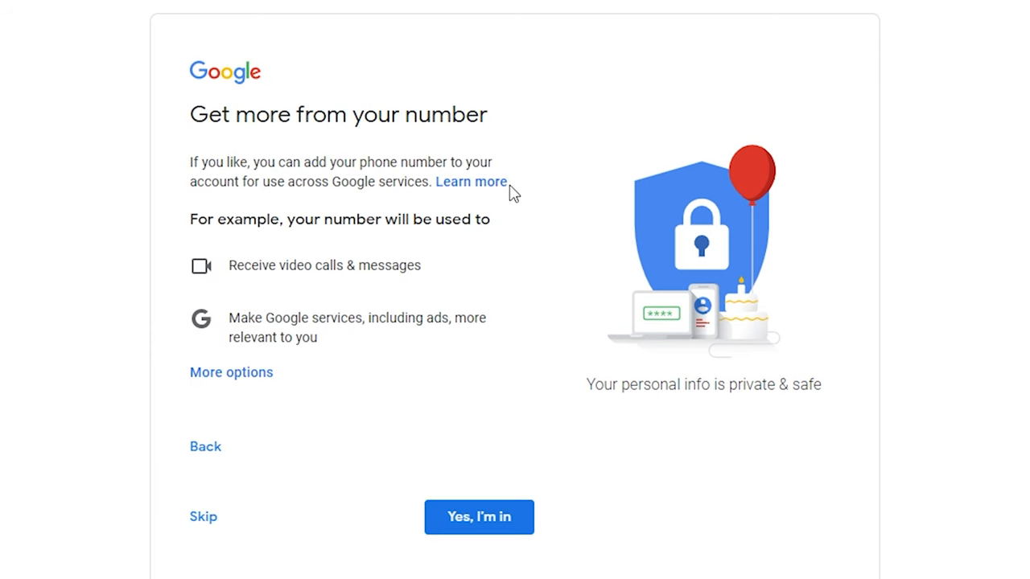
mouse_move(363, 264)
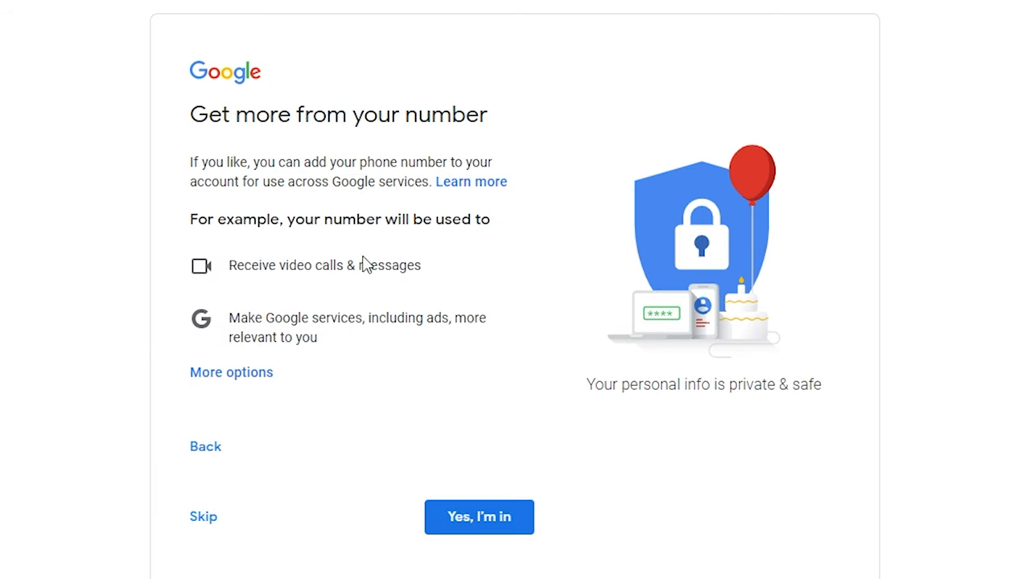
mouse_move(440, 560)
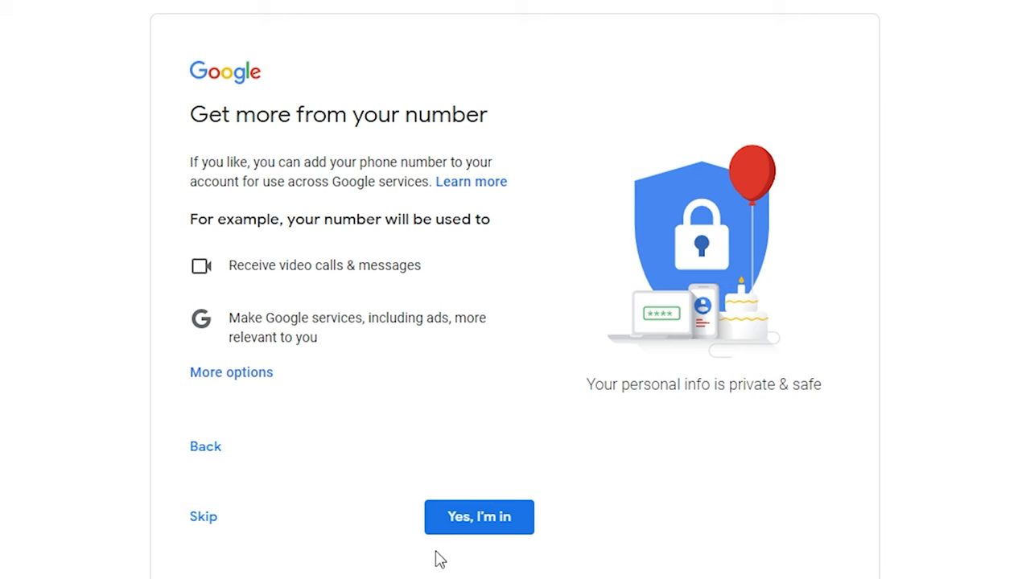
mouse_move(479, 516)
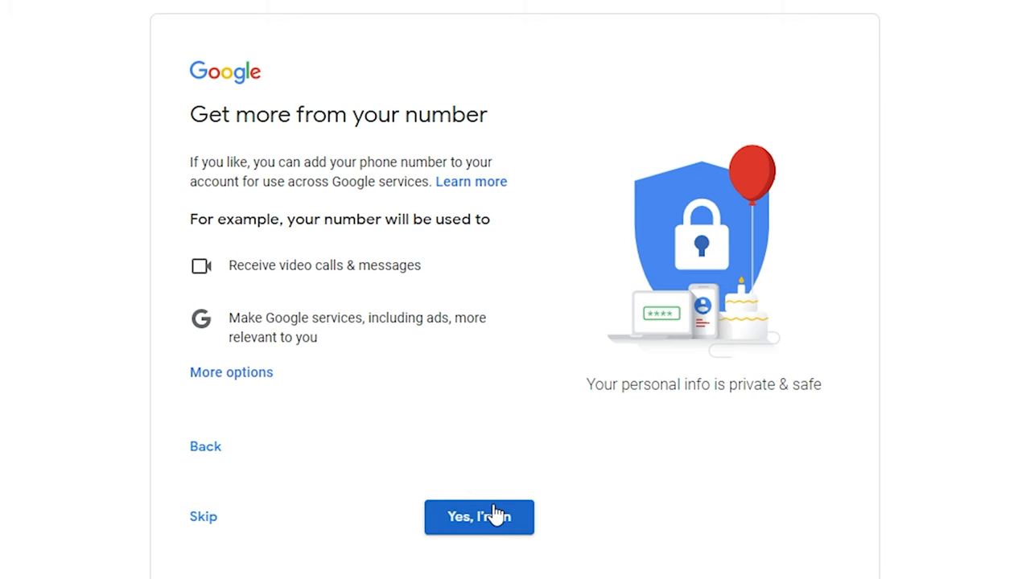
mouse_move(203, 517)
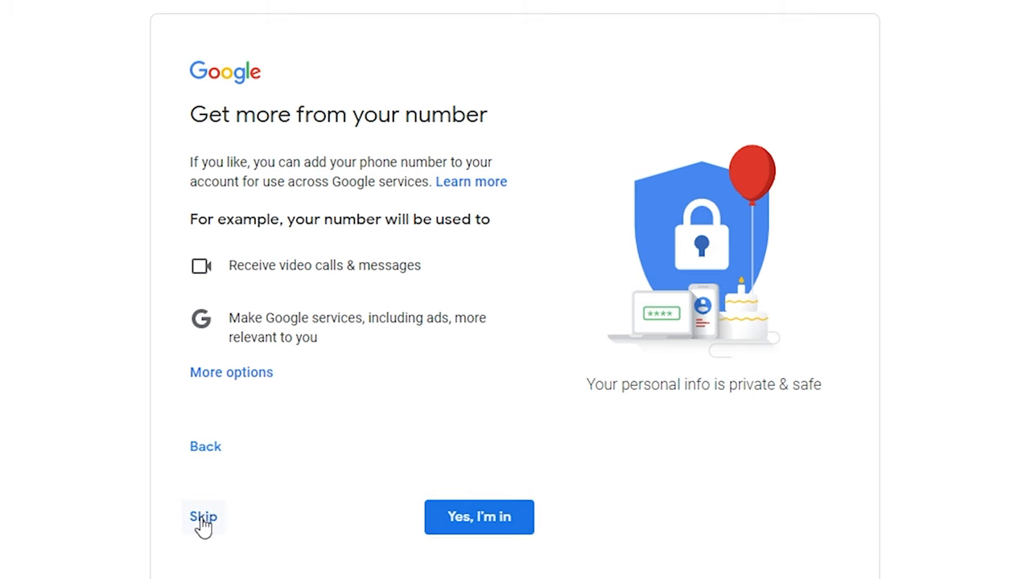
click(203, 518)
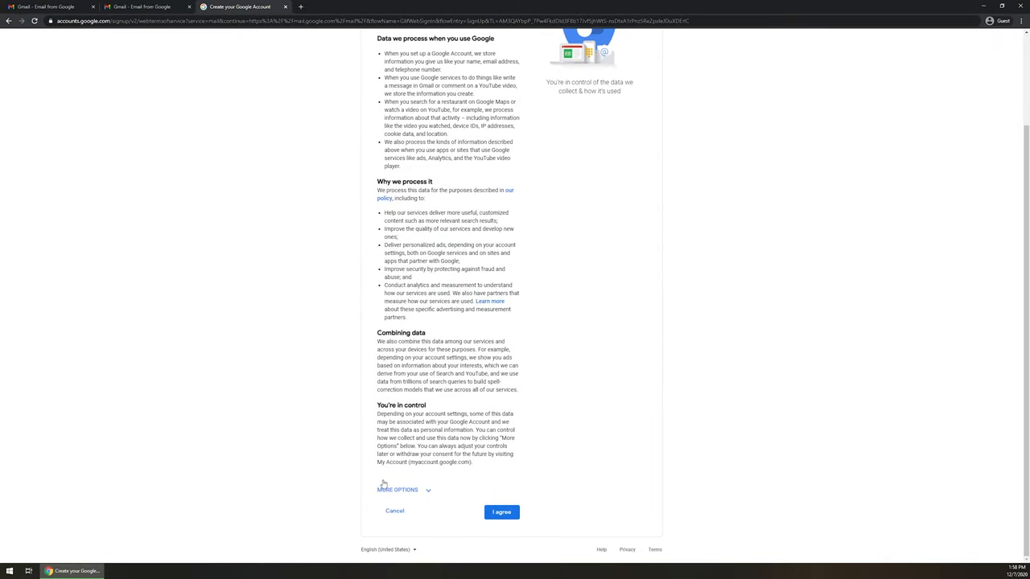
Step: Expand more personalization options and agree to the privacy terms to create the account
click(397, 489)
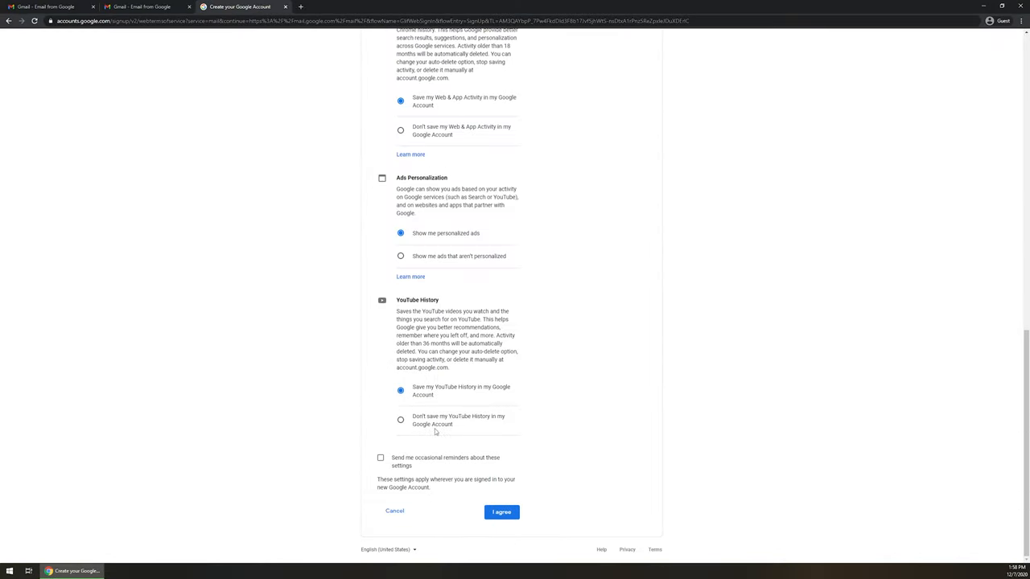
click(502, 511)
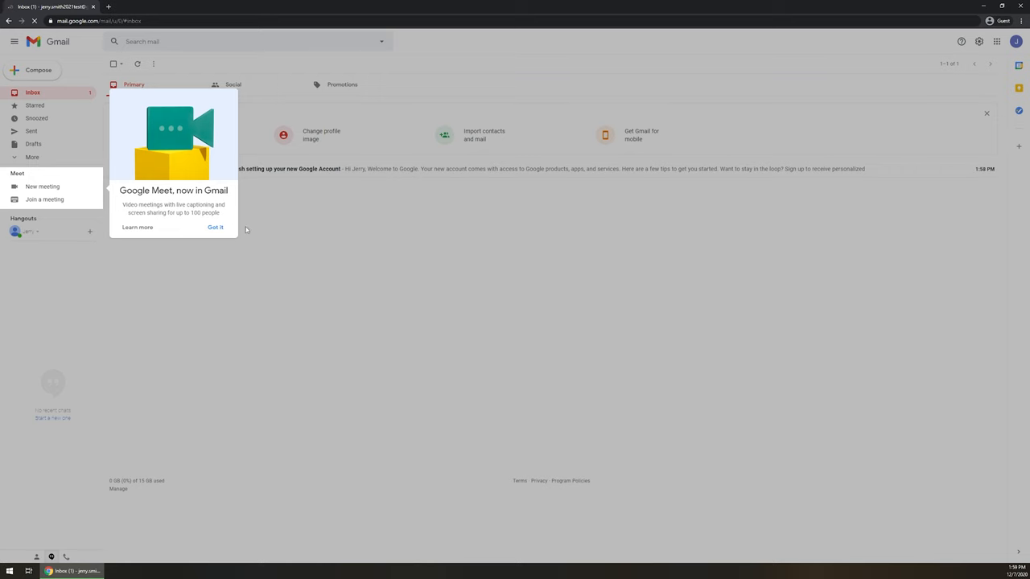
Step: Dismiss the Google Meet announcement with 'Got it' to reveal the Primary inbox
click(215, 227)
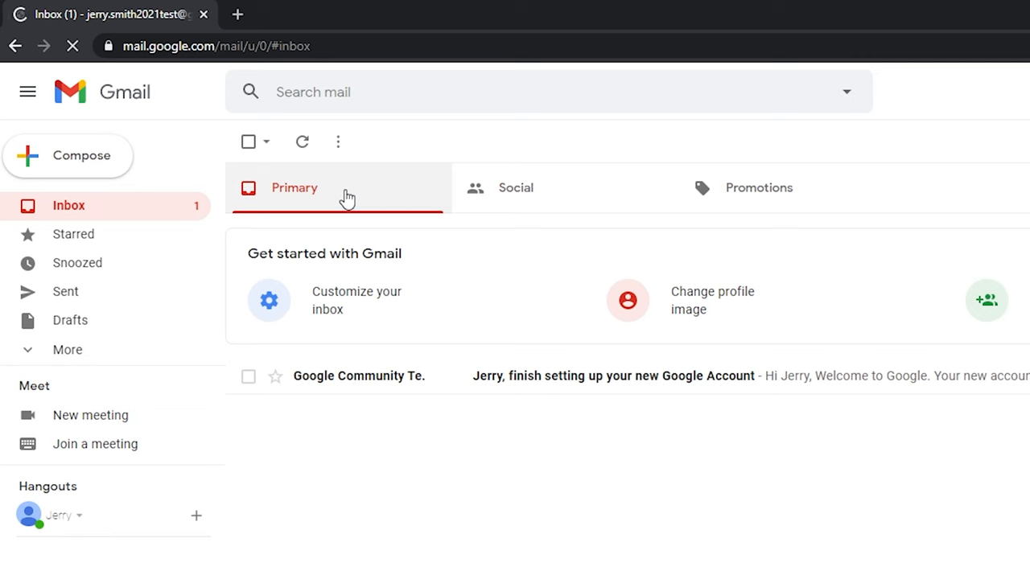
mouse_move(348, 184)
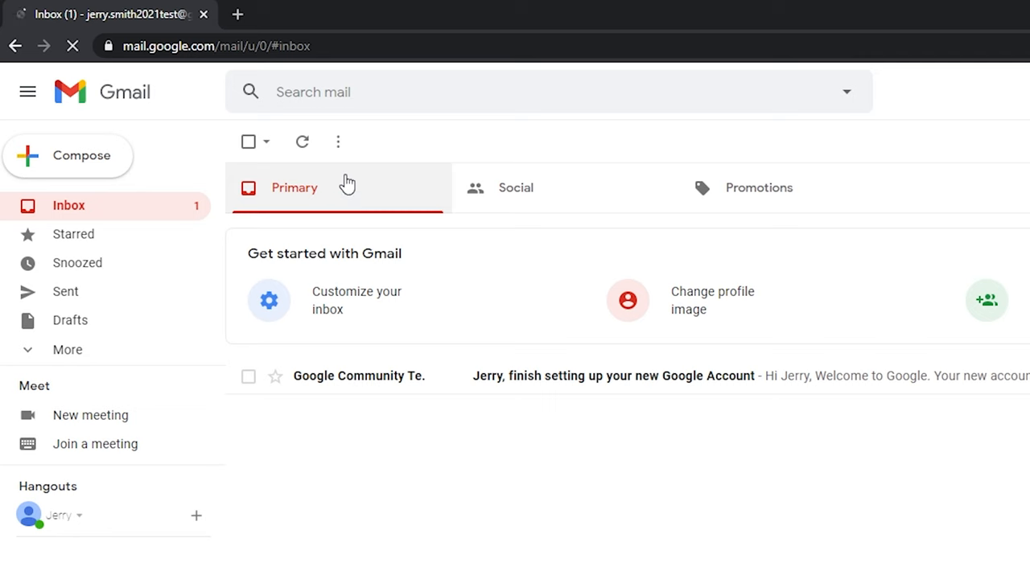
mouse_move(347, 188)
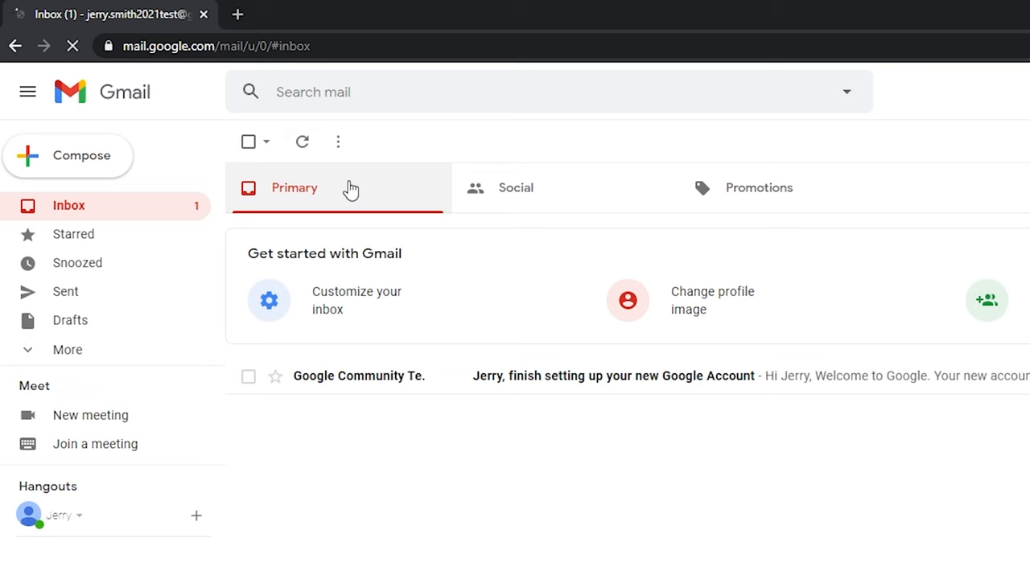
mouse_move(603, 201)
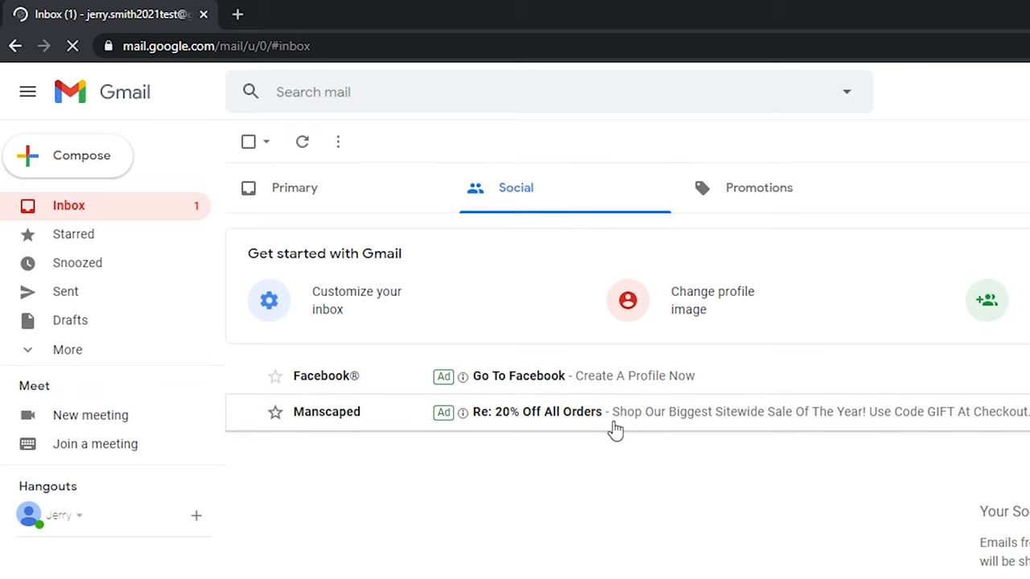
mouse_move(585, 413)
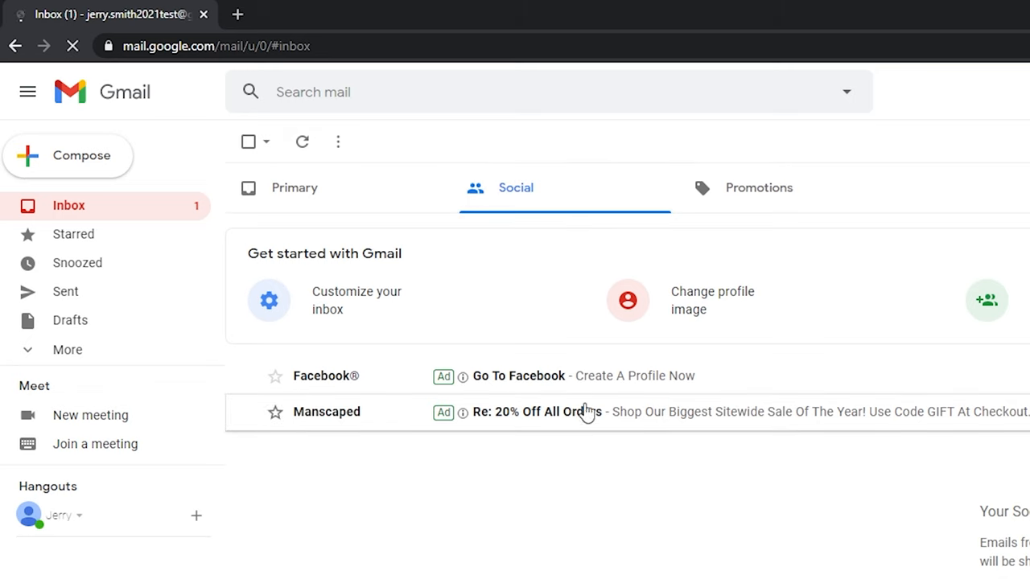
mouse_move(608, 364)
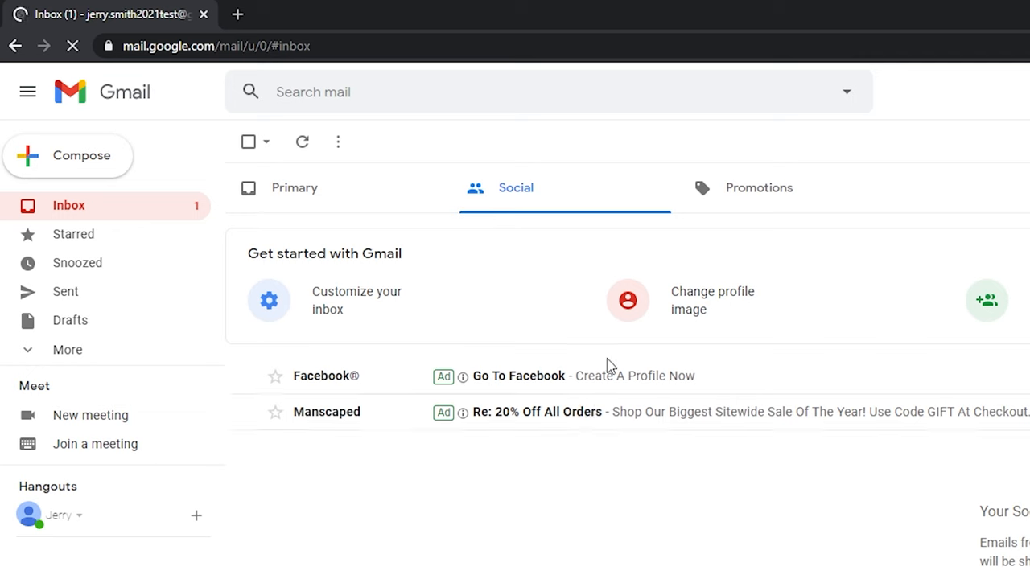
mouse_move(444, 527)
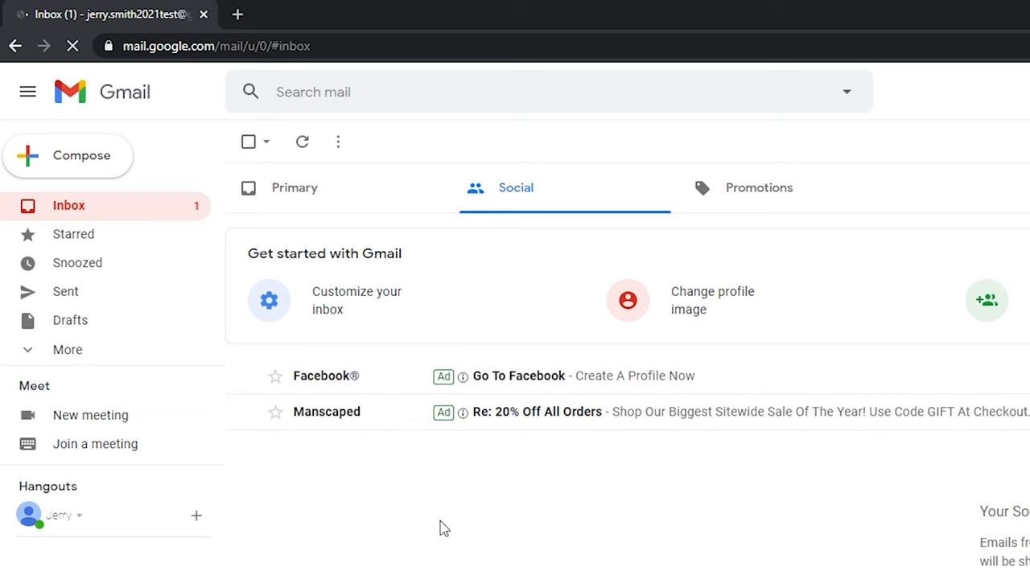
mouse_move(760, 186)
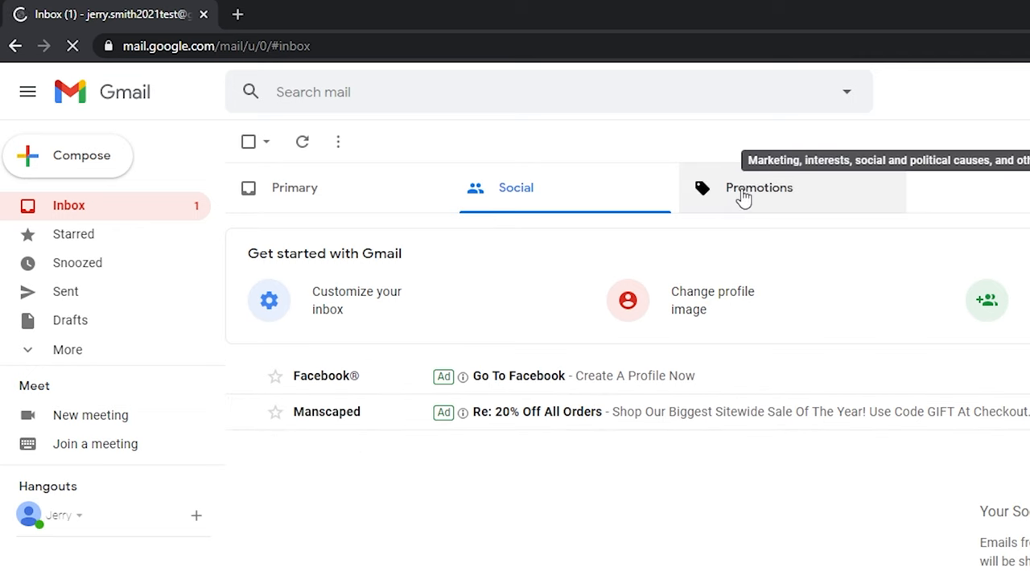
Step: Check the Promotions tab, then return the inbox to the Primary category
click(759, 187)
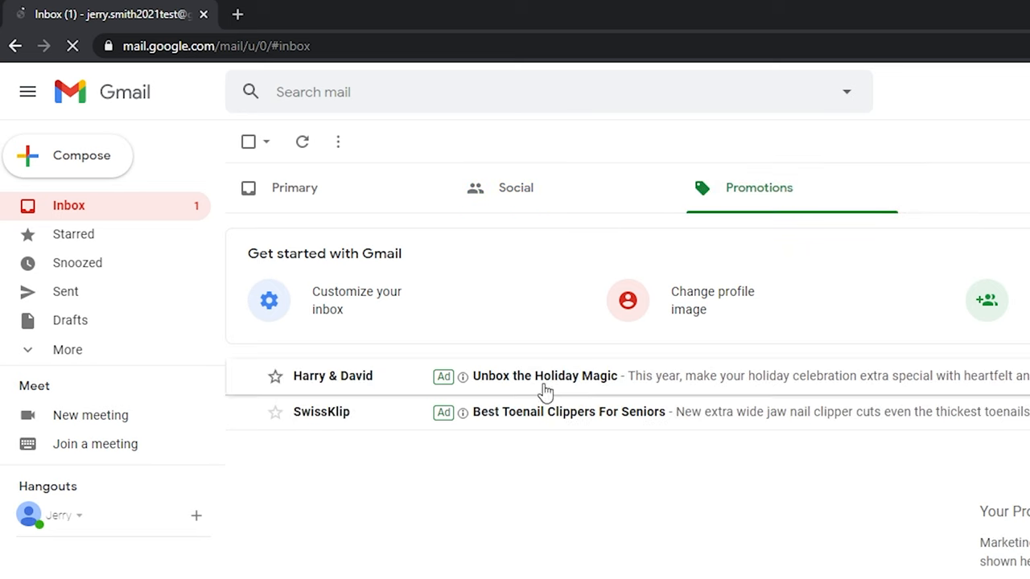
mouse_move(688, 379)
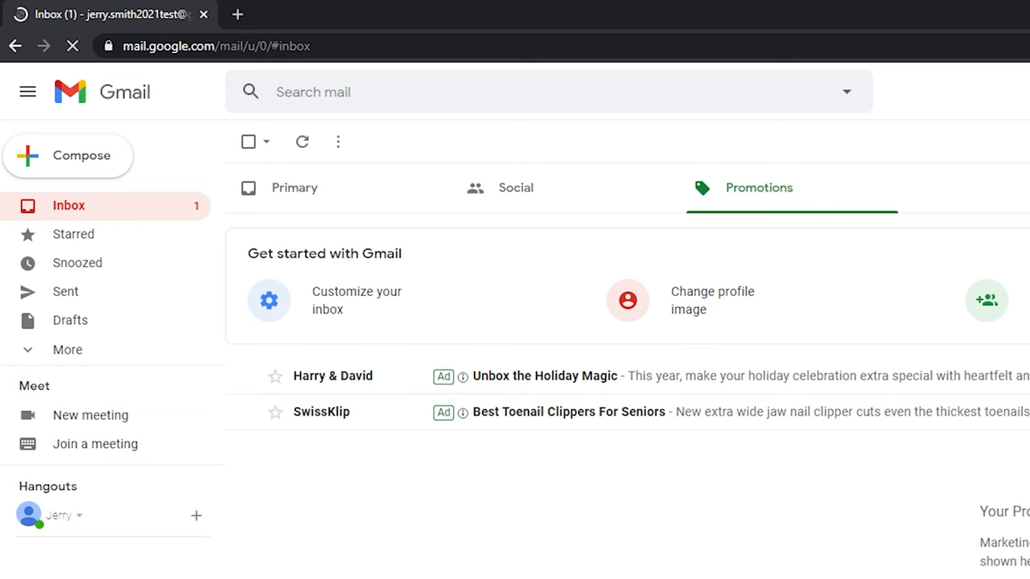
mouse_move(851, 213)
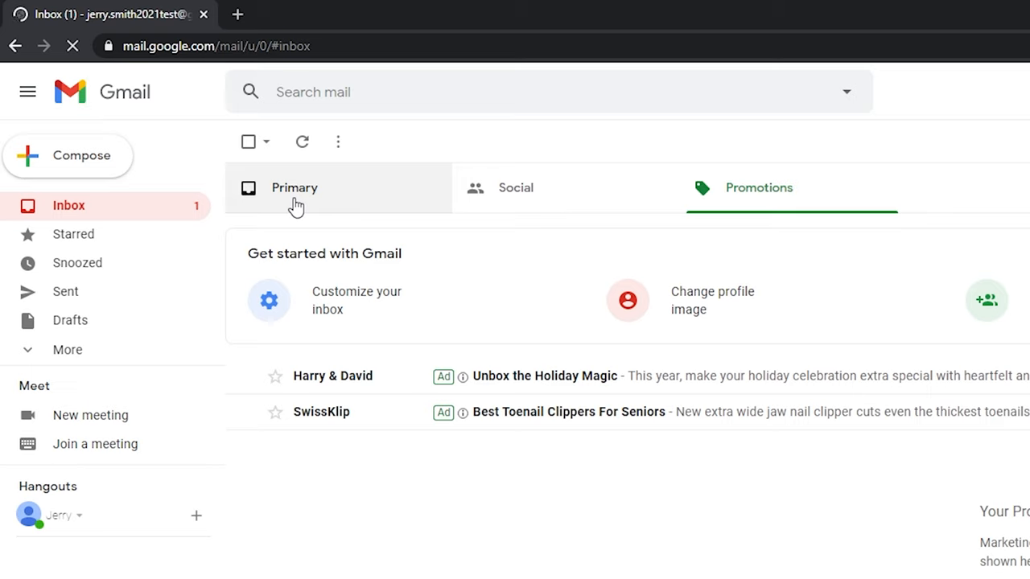
click(294, 187)
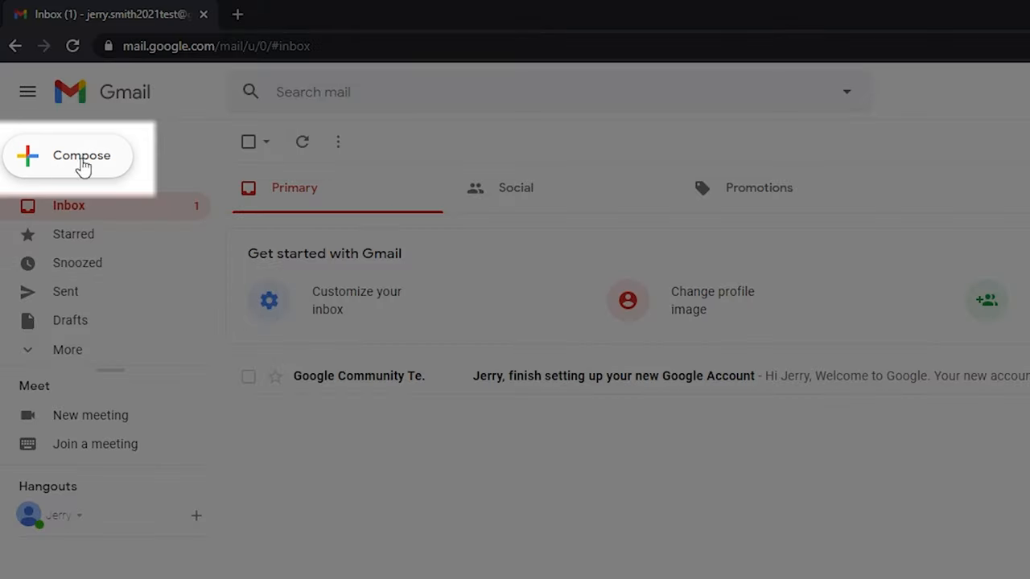
click(81, 155)
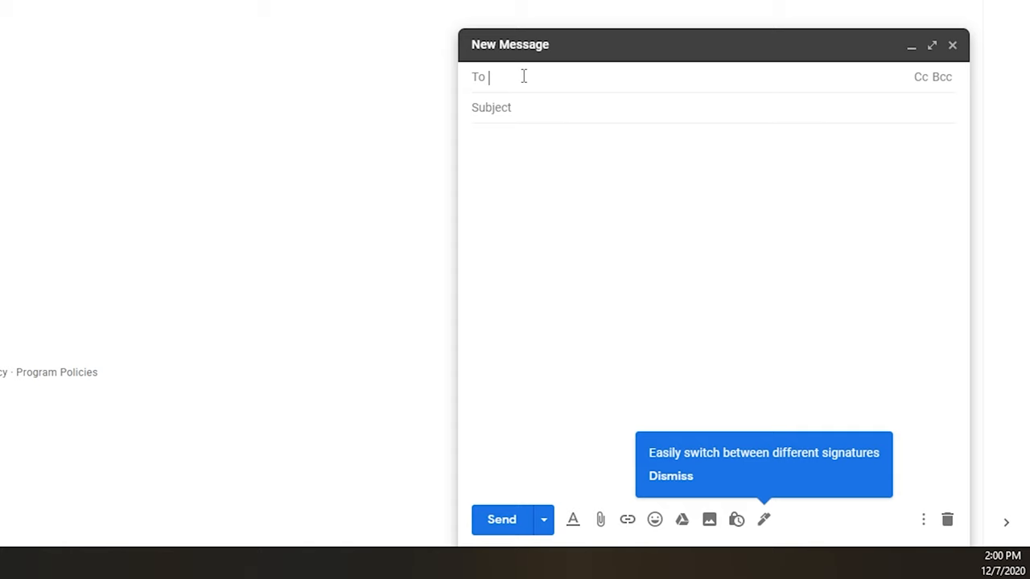
text(non@#n)
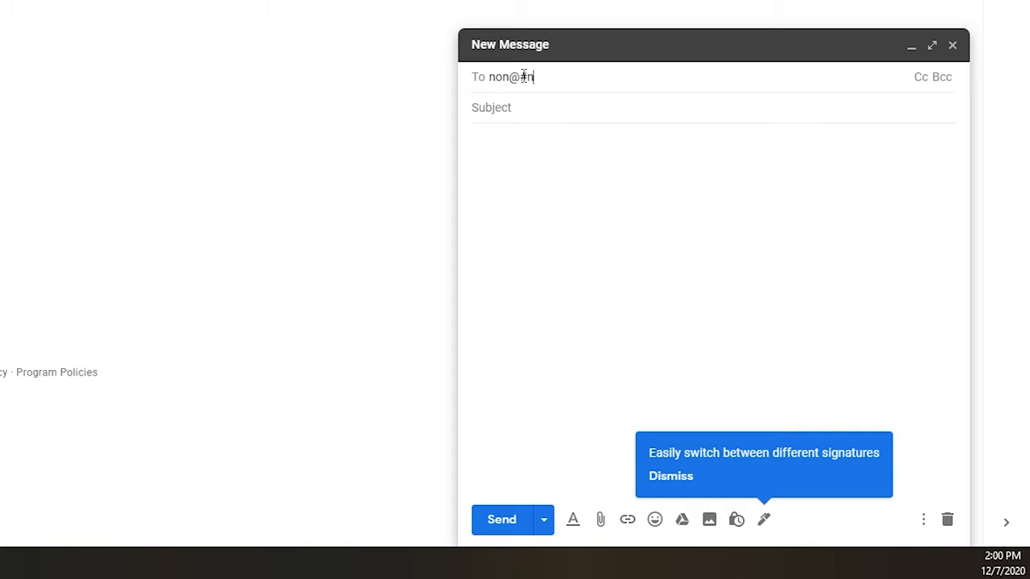
text(ona)
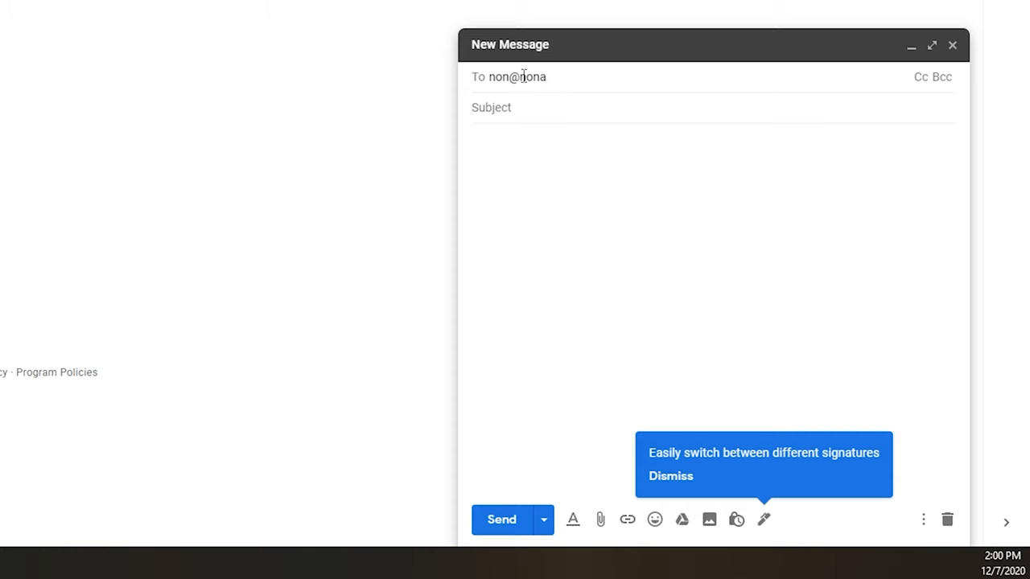
text(e.com)
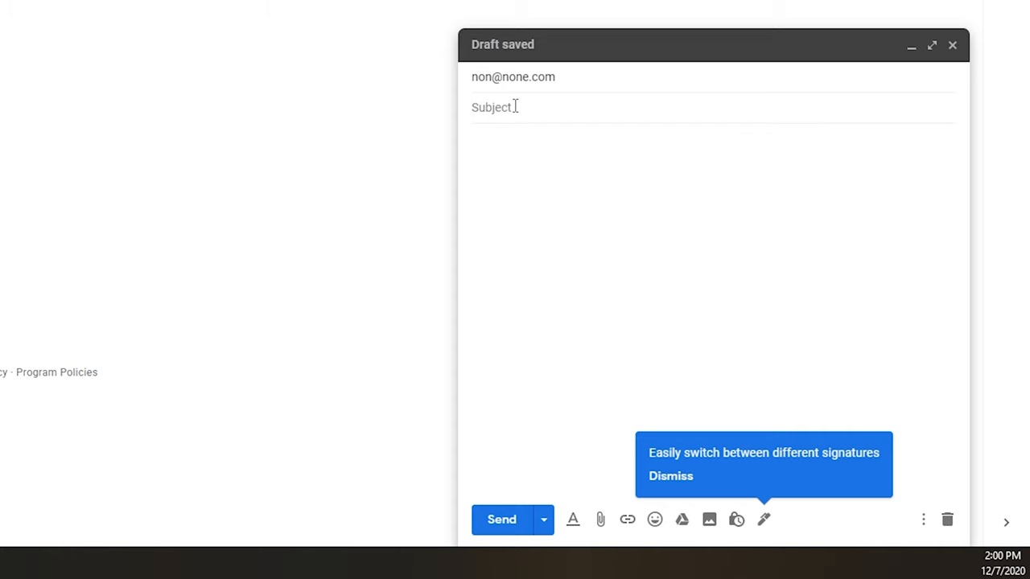
text(New Em)
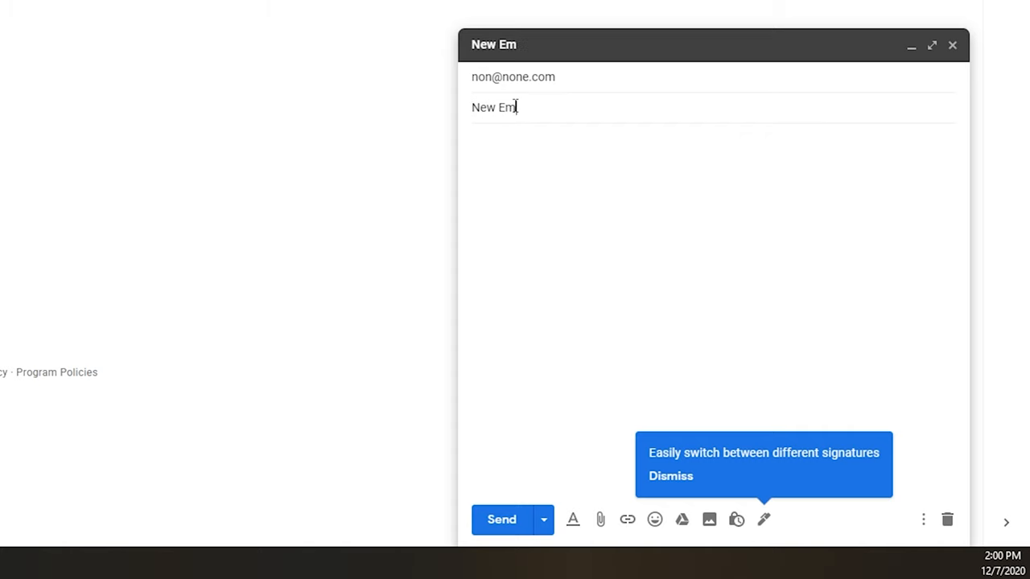
text(ail Account)
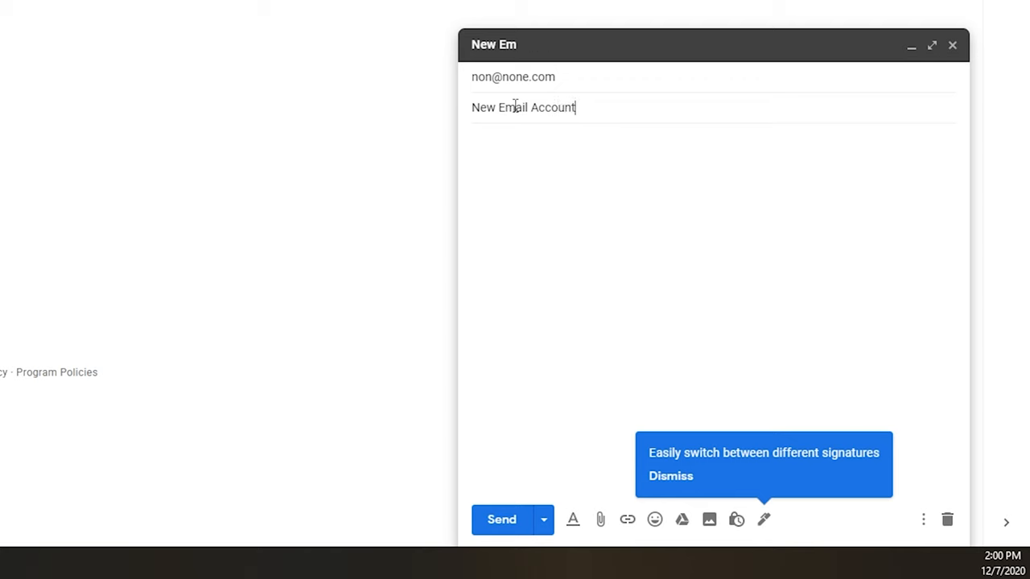
Step: Write the body 'This is the body of the email account. Hello, how are you?'
click(523, 152)
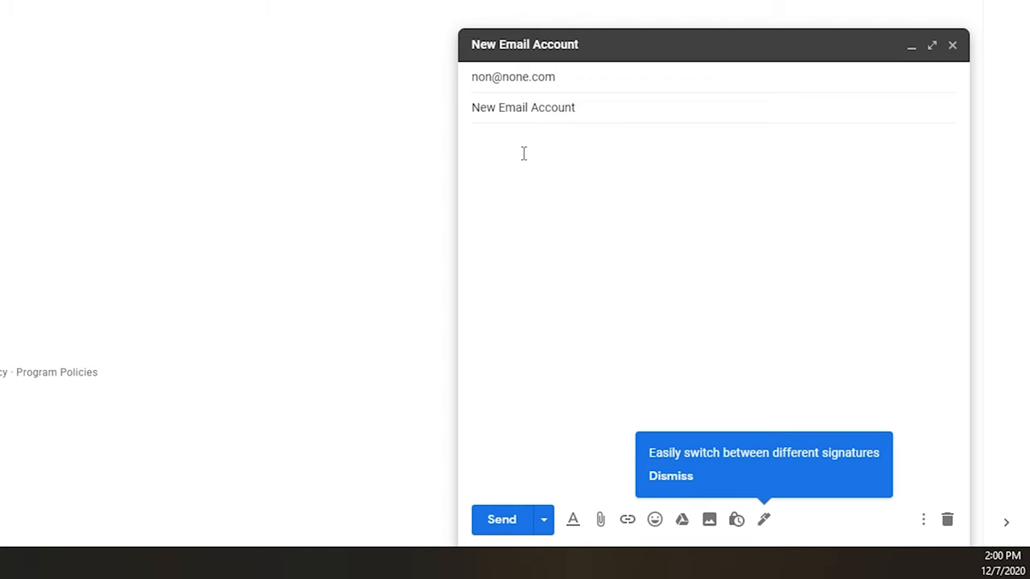
text(This is the body of the email account)
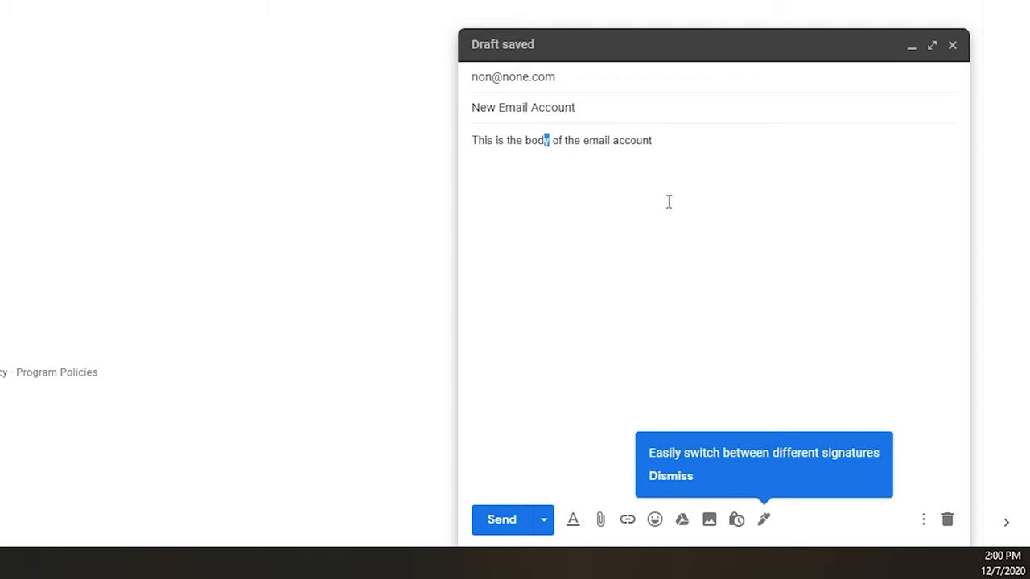
mouse_move(675, 181)
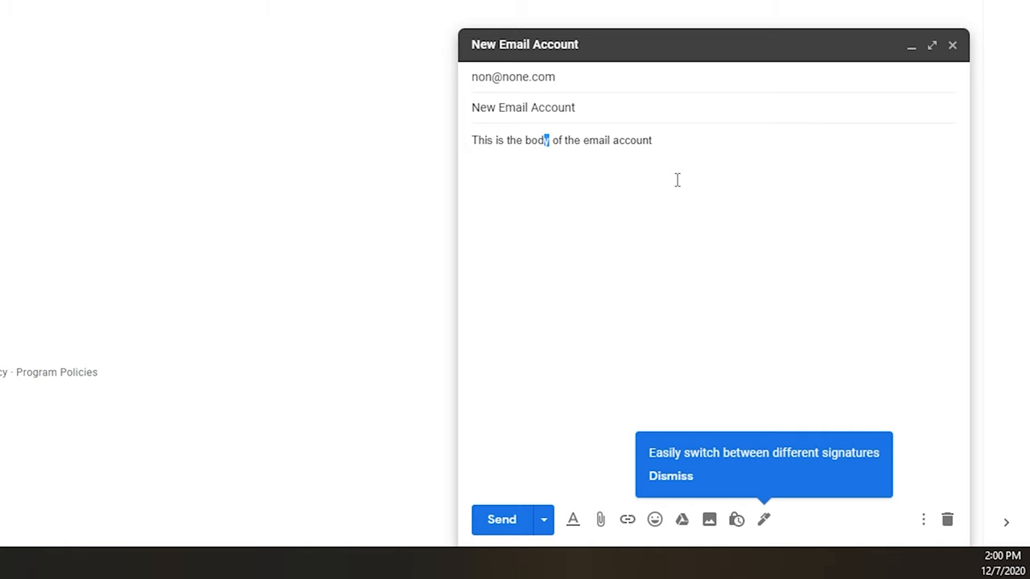
text(Hello, how are you?)
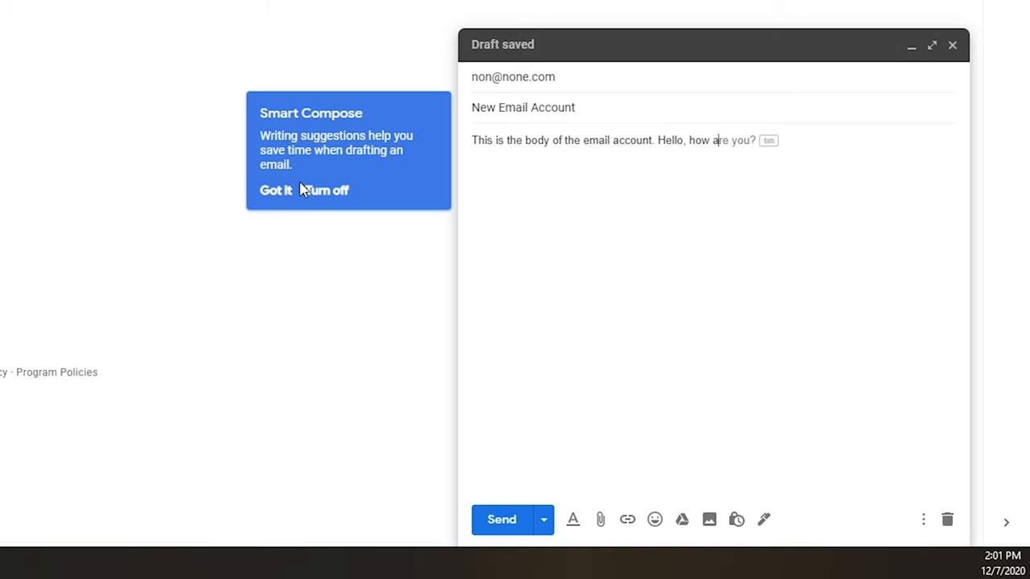
mouse_move(334, 206)
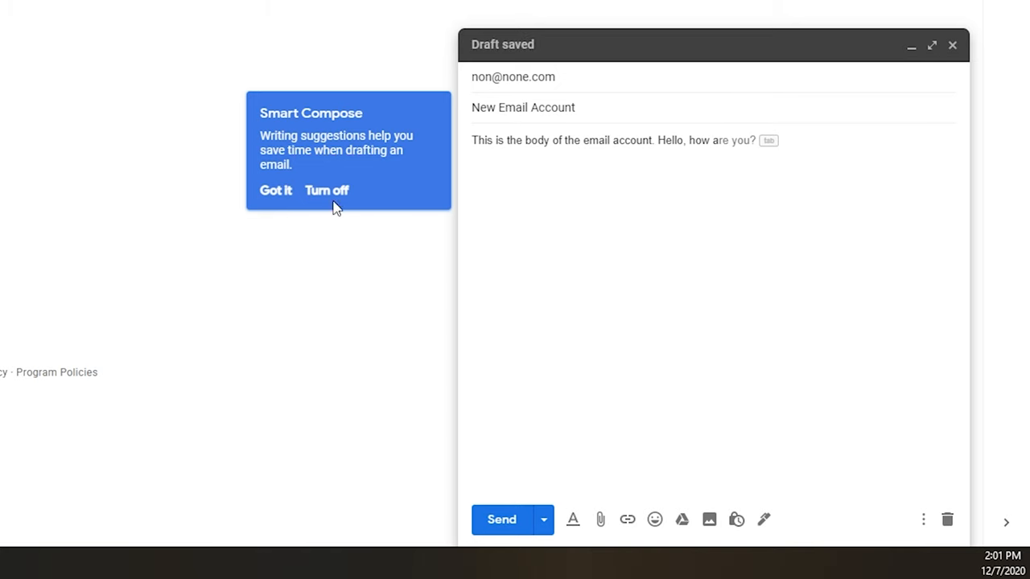
click(530, 177)
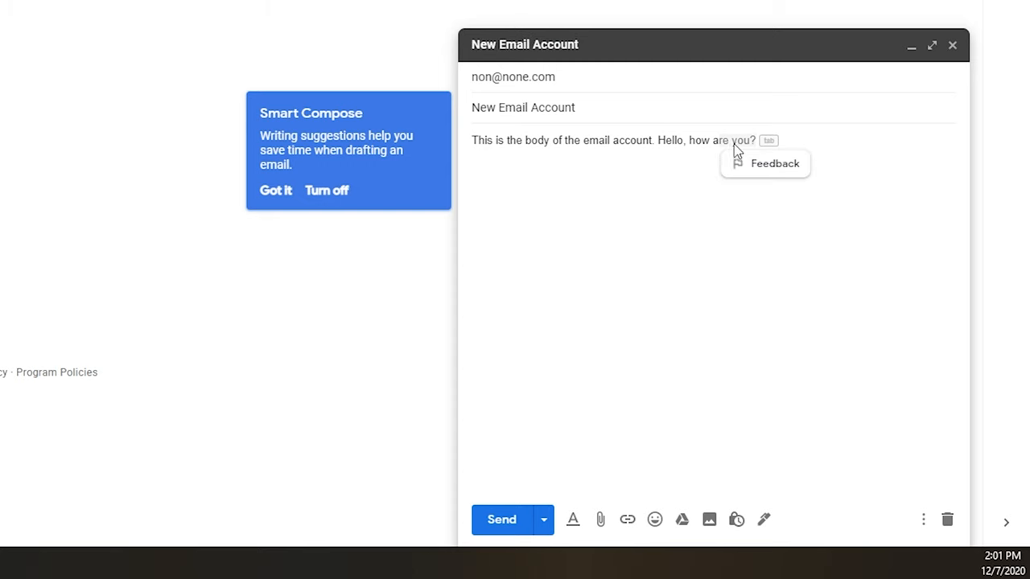
mouse_move(740, 151)
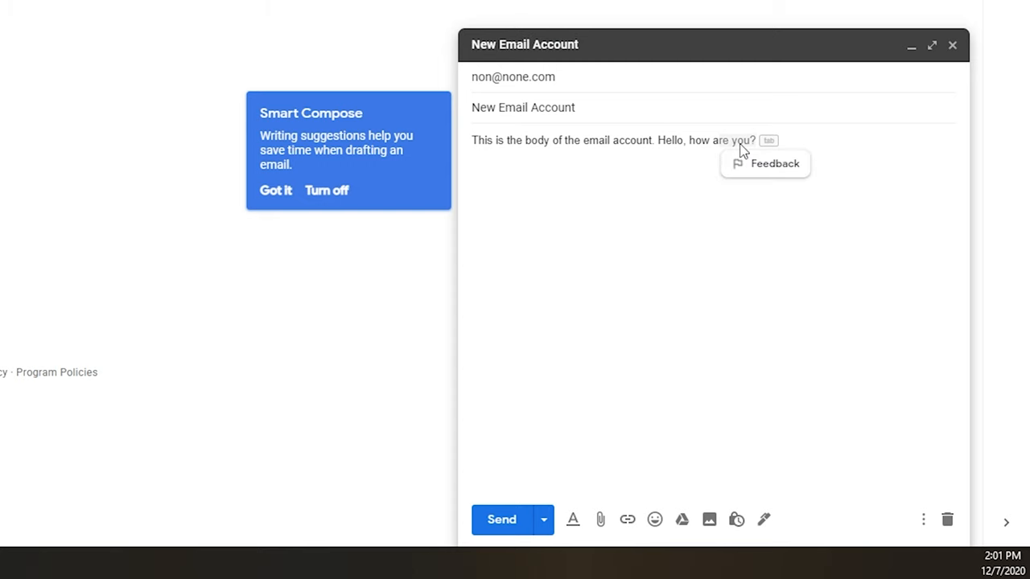
mouse_move(769, 153)
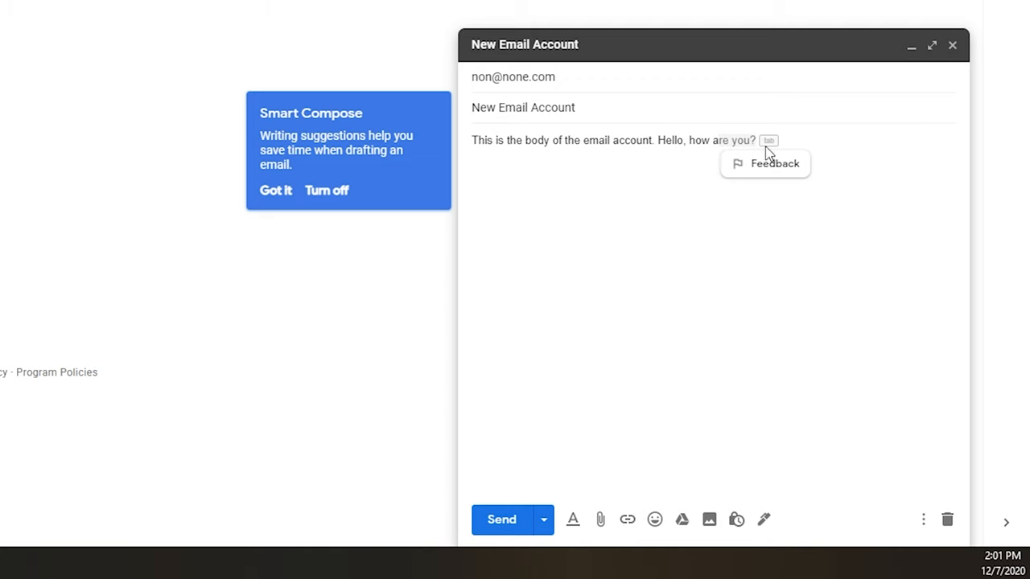
mouse_move(740, 167)
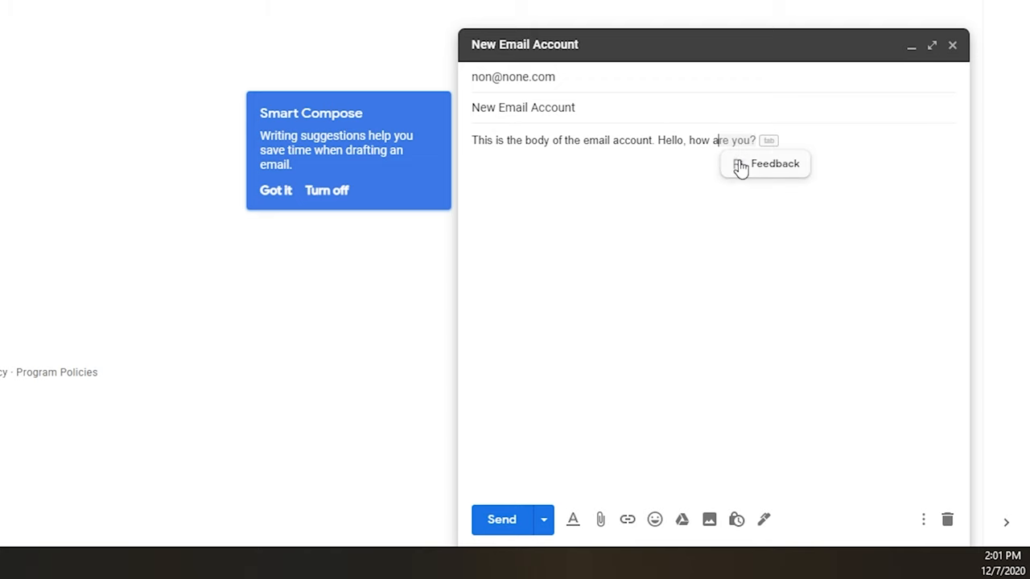
mouse_move(768, 166)
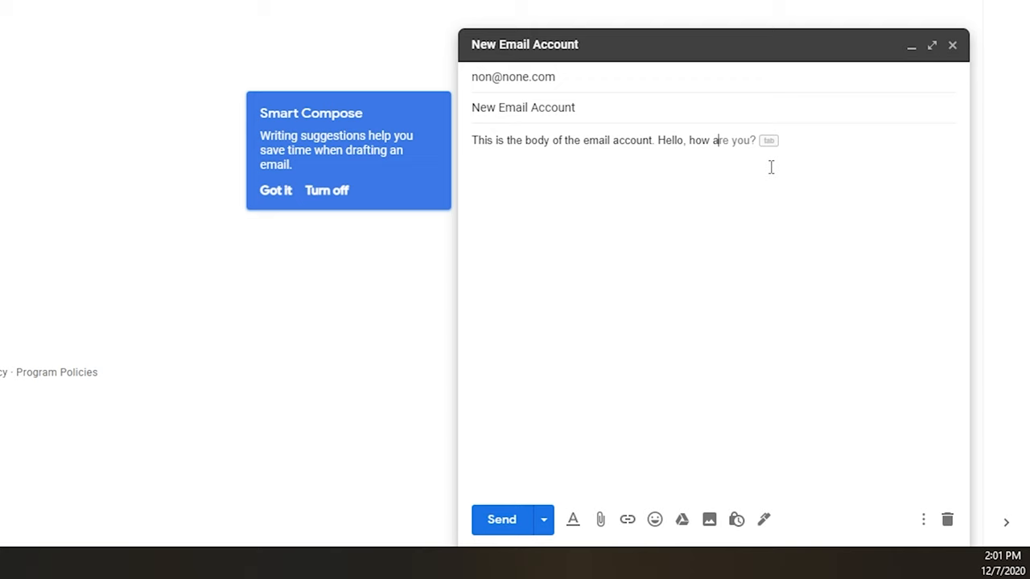
mouse_move(786, 148)
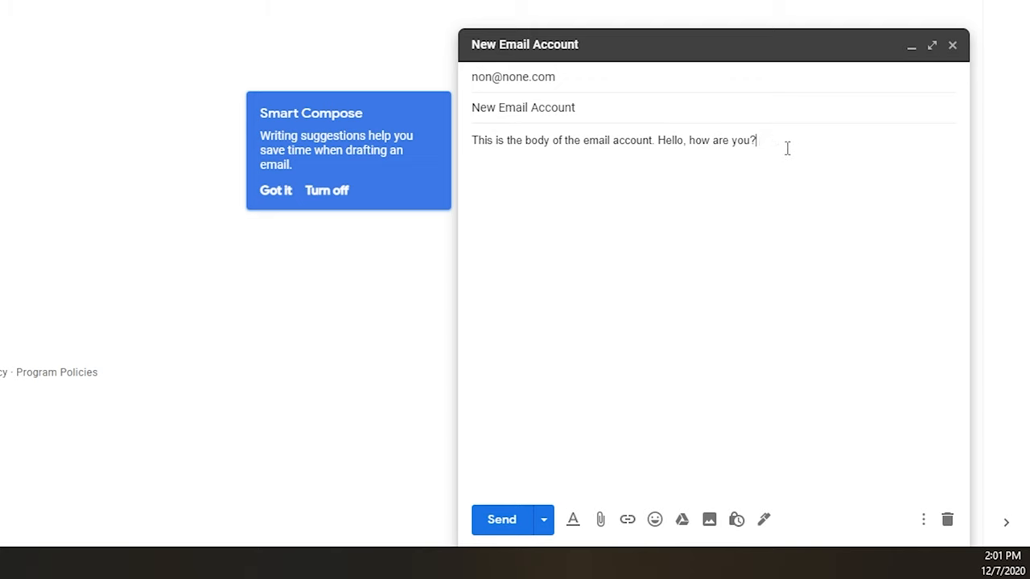
mouse_move(573, 518)
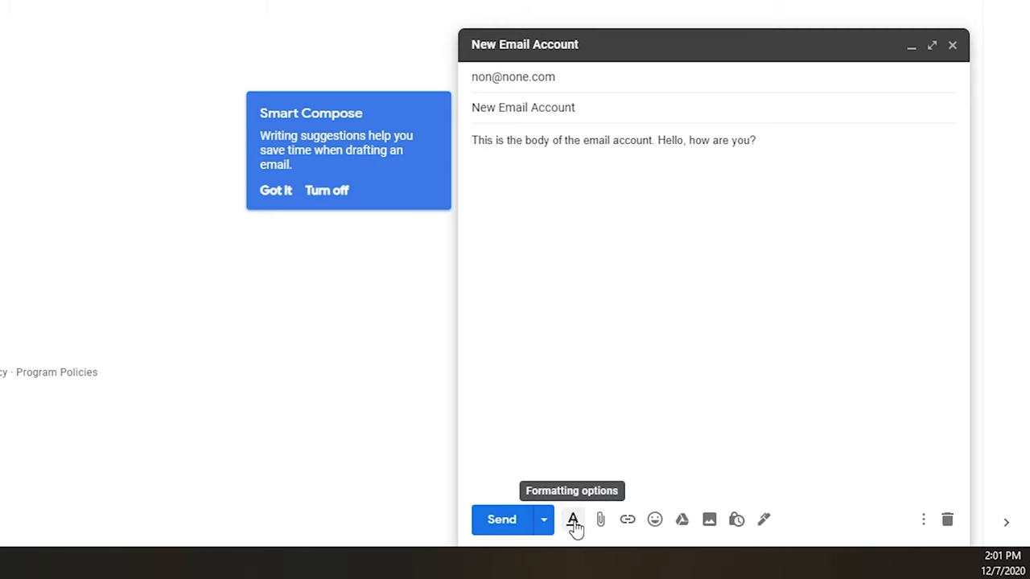
mouse_move(599, 519)
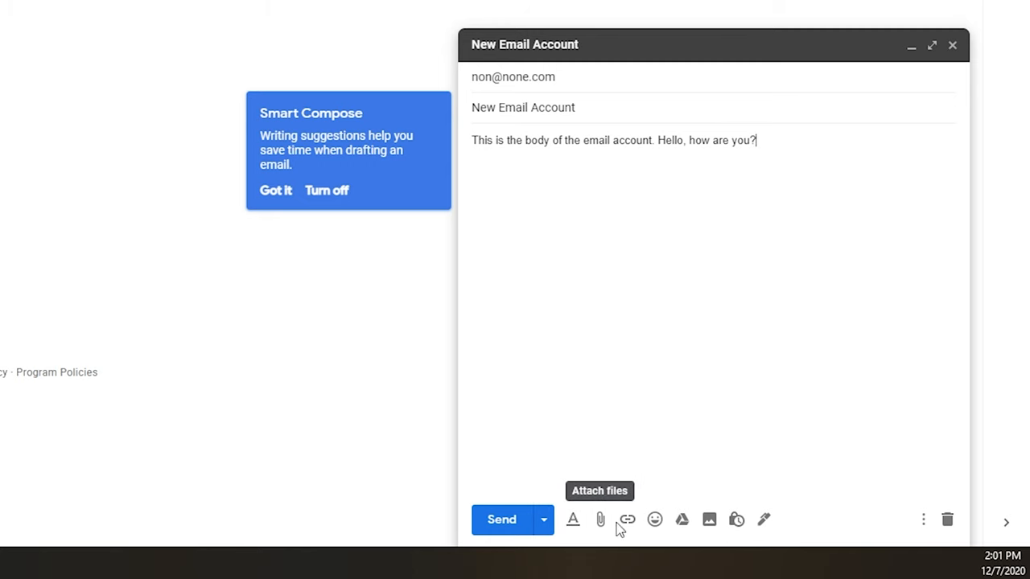
mouse_move(682, 518)
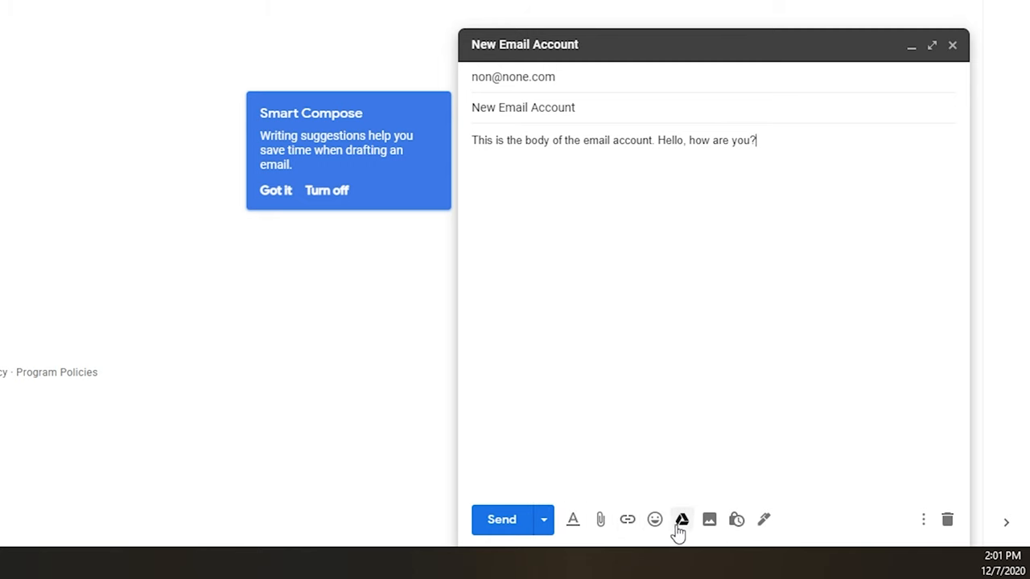
mouse_move(716, 539)
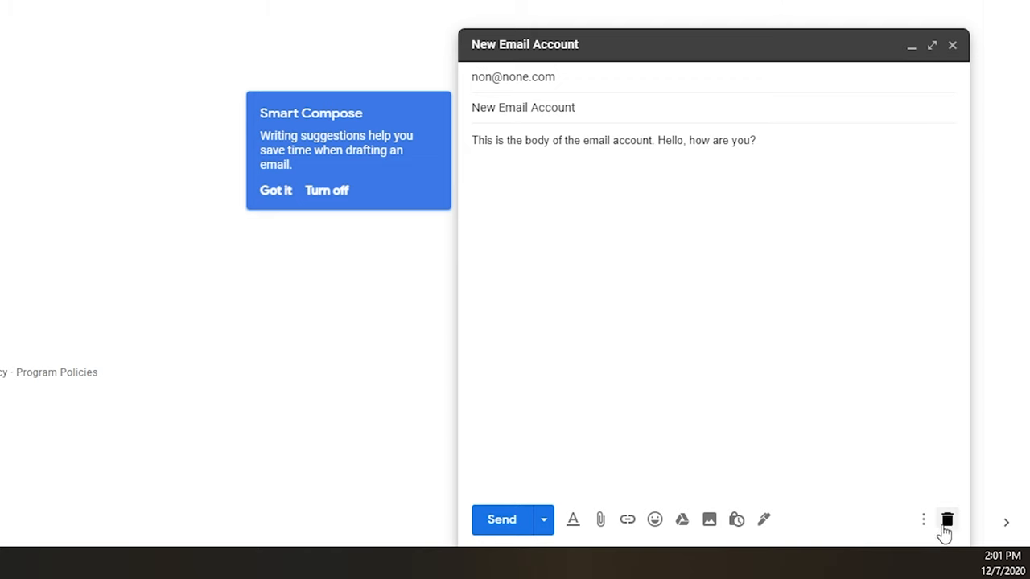
mouse_move(946, 520)
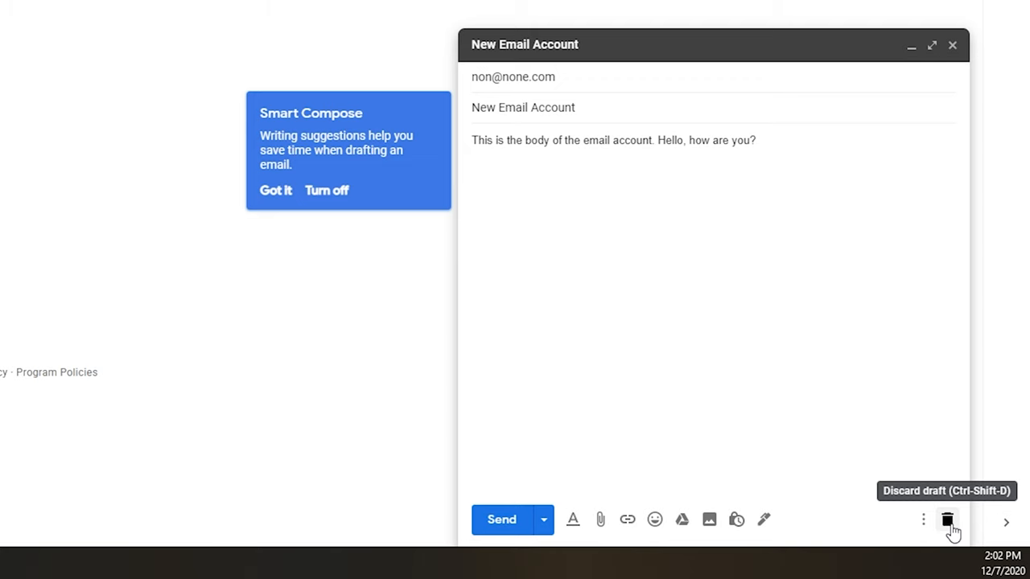
Step: Discard the 'New Email Account' draft and begin a fresh message
click(948, 519)
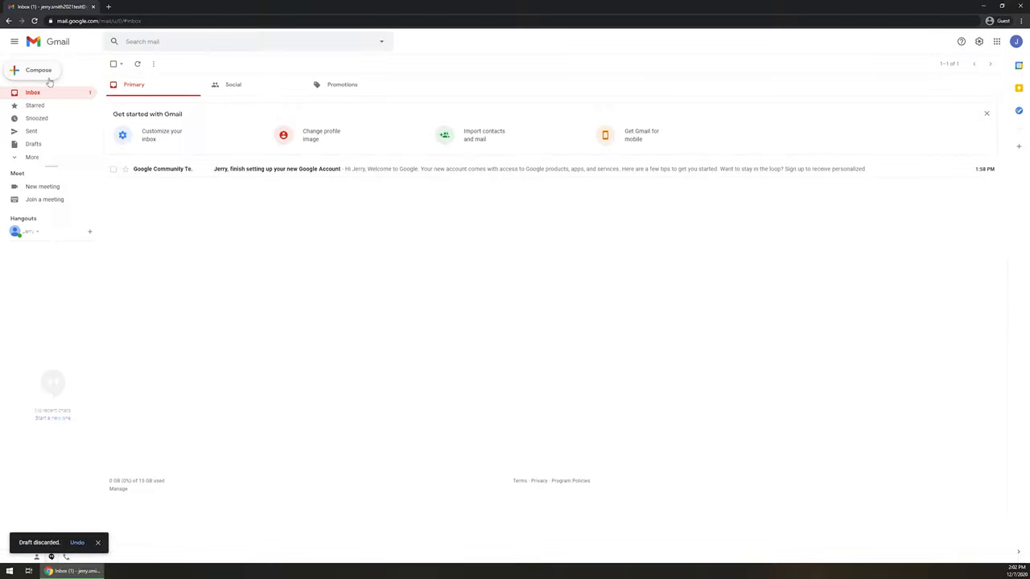
click(39, 71)
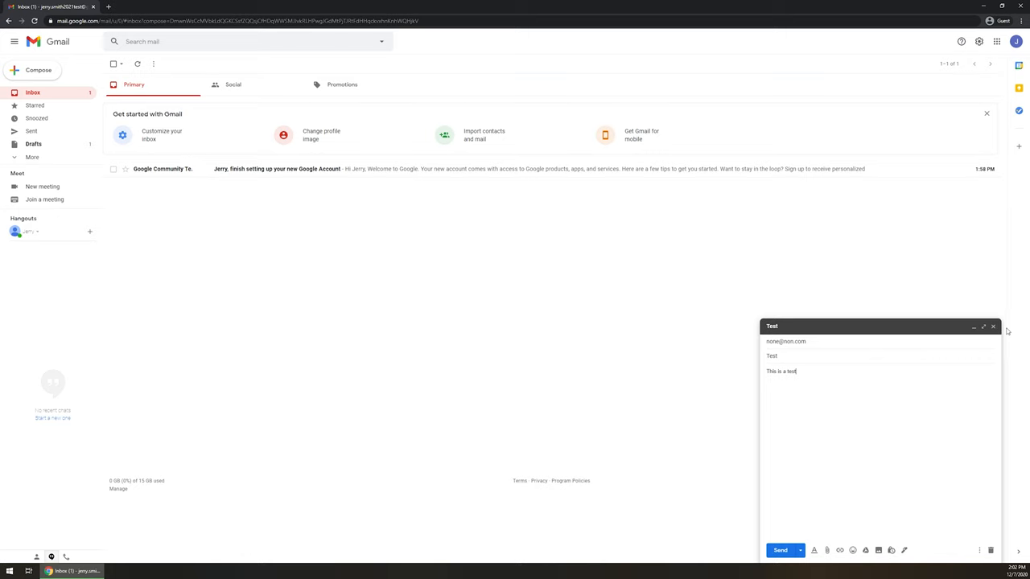
mouse_move(992, 327)
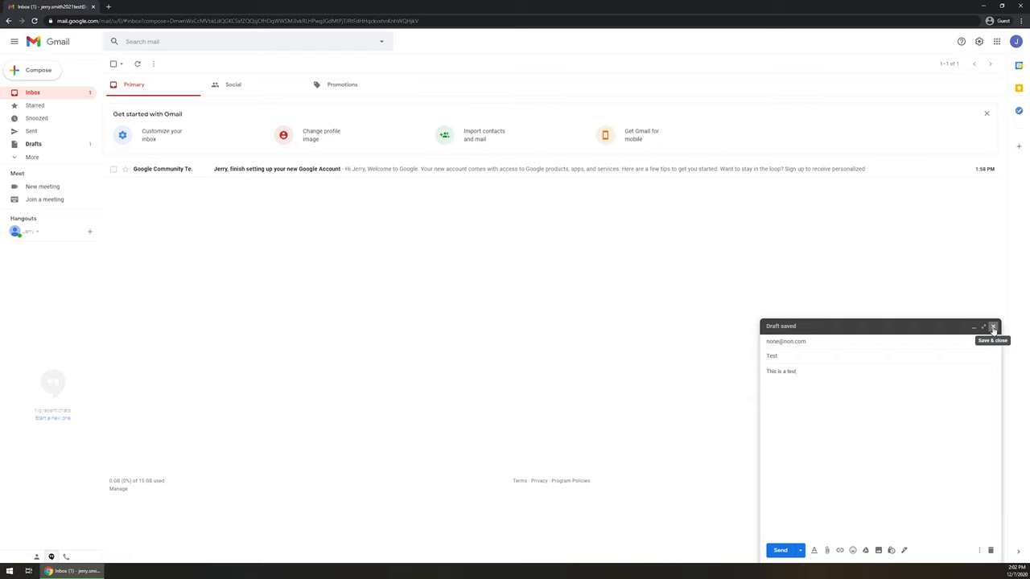
Step: Save the 'Test' message as a draft, reopen it from Drafts, then close it again
click(992, 327)
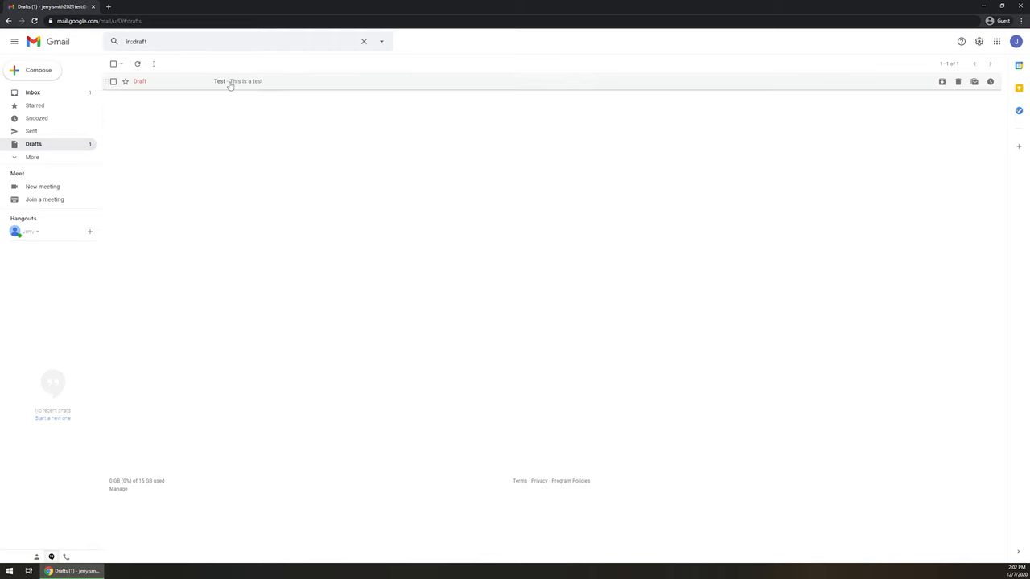
click(238, 80)
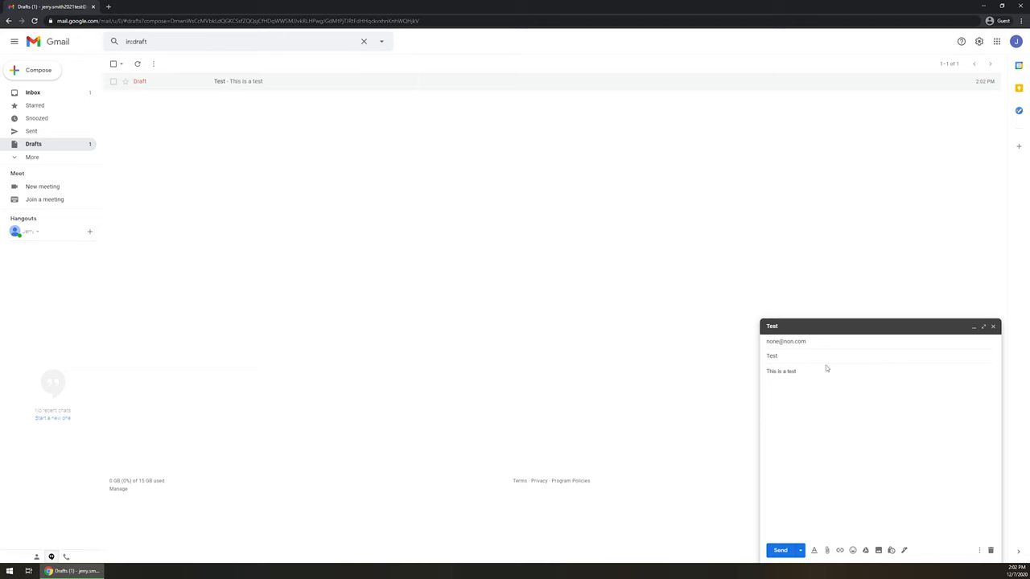
mouse_move(871, 411)
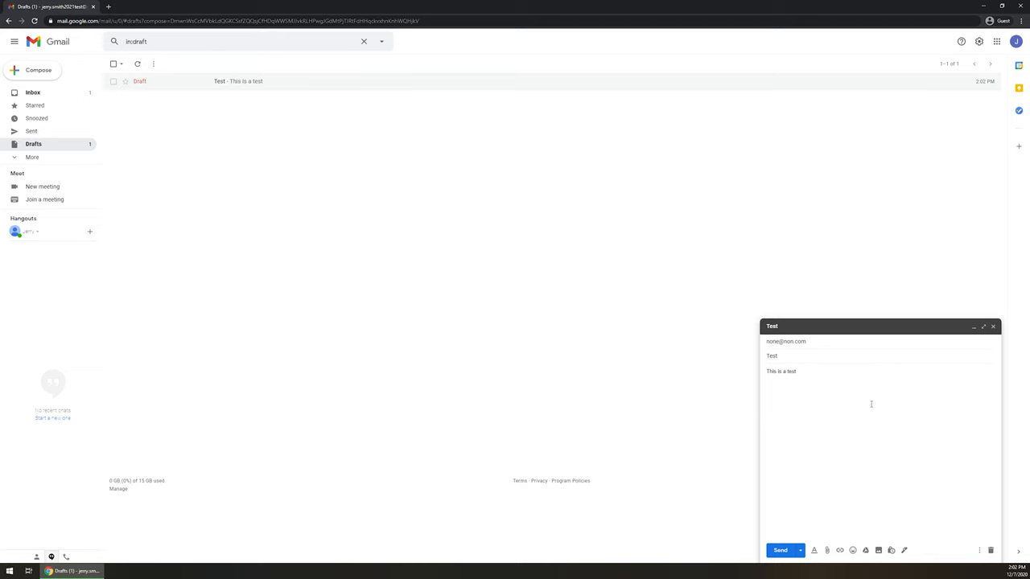
click(992, 327)
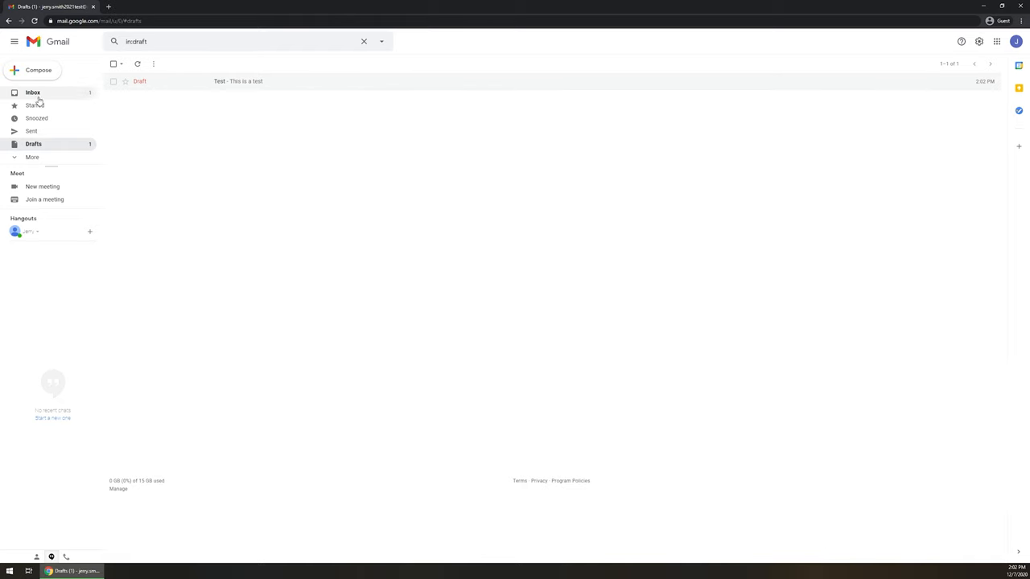
mouse_move(32, 92)
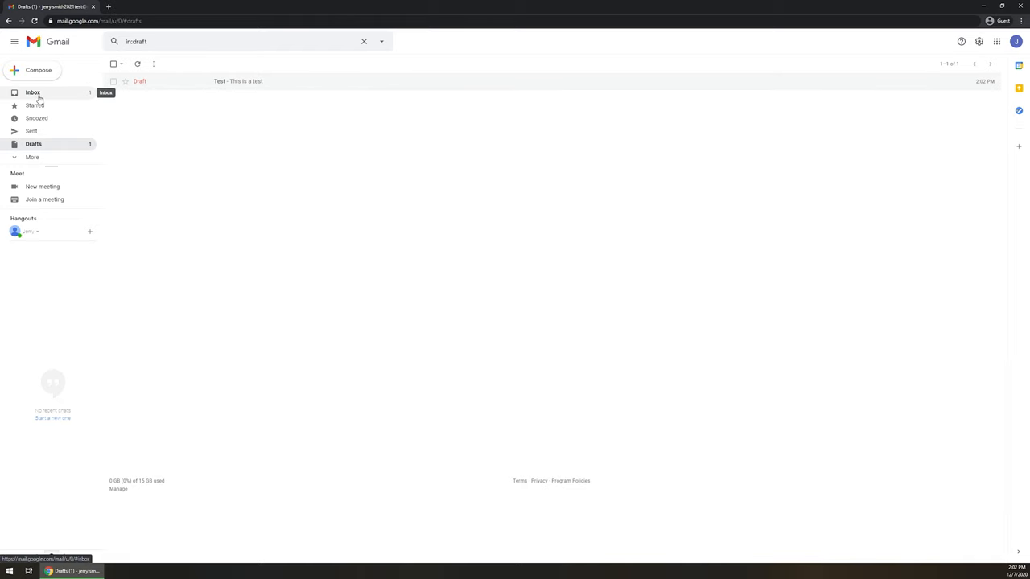
Step: From the inbox, reply to the Google Community Team welcome email and send it
click(32, 92)
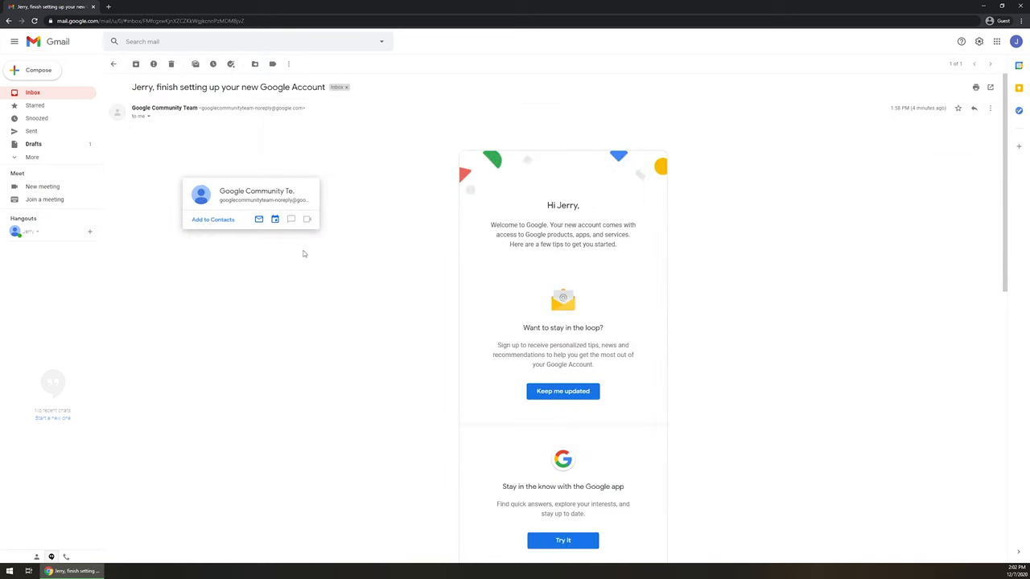
scroll(down, 3)
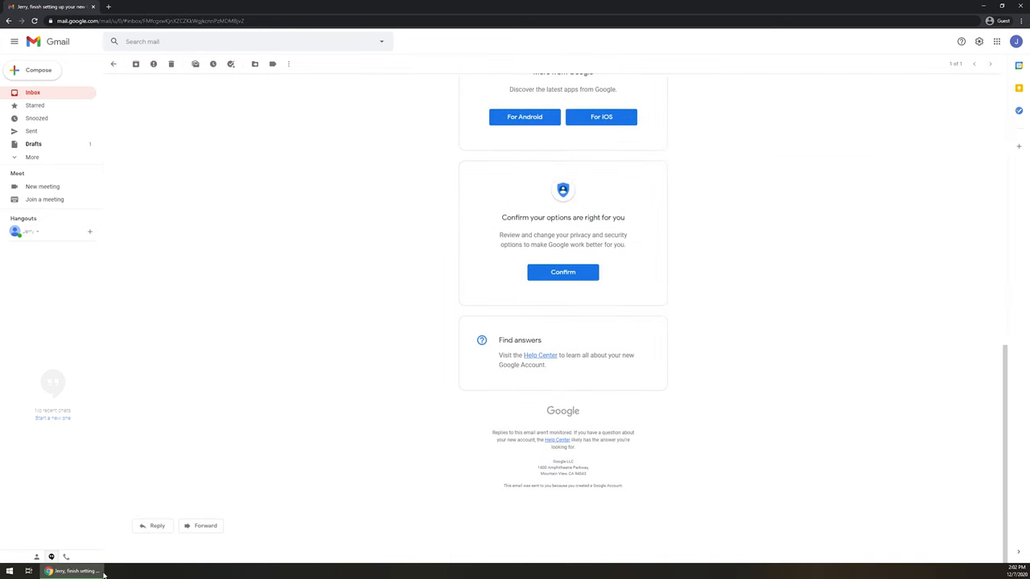
click(158, 525)
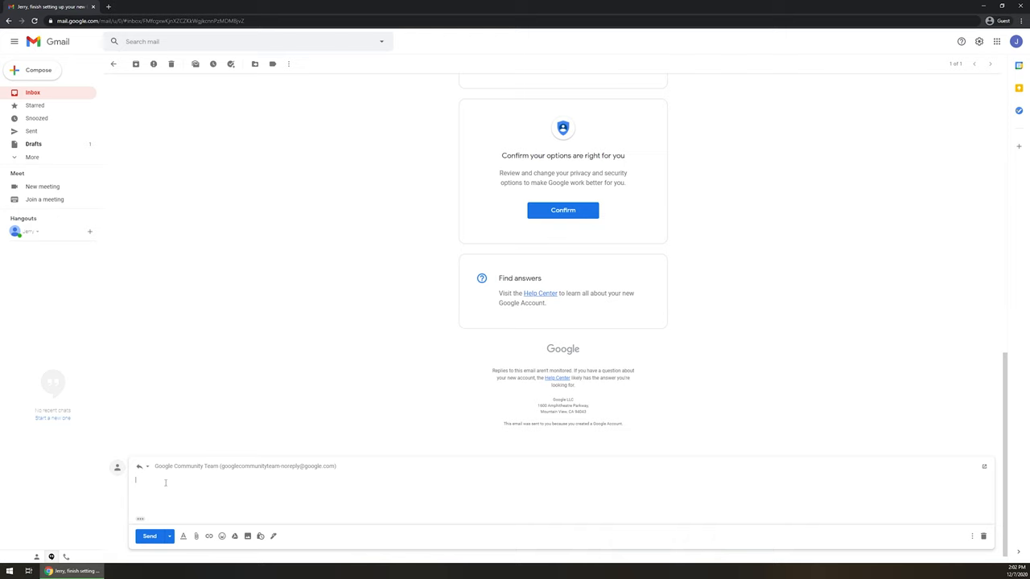
mouse_move(150, 538)
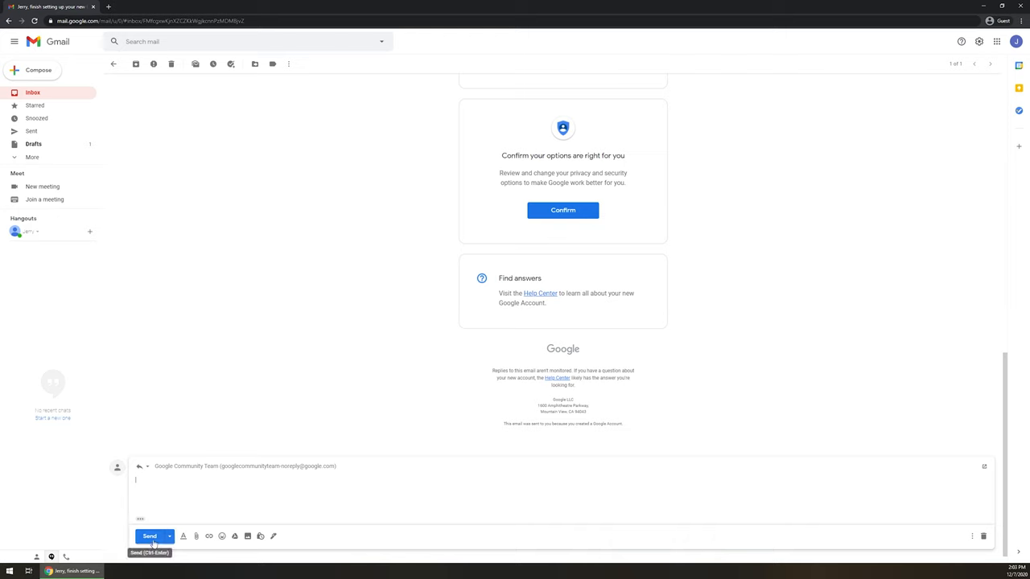
click(983, 537)
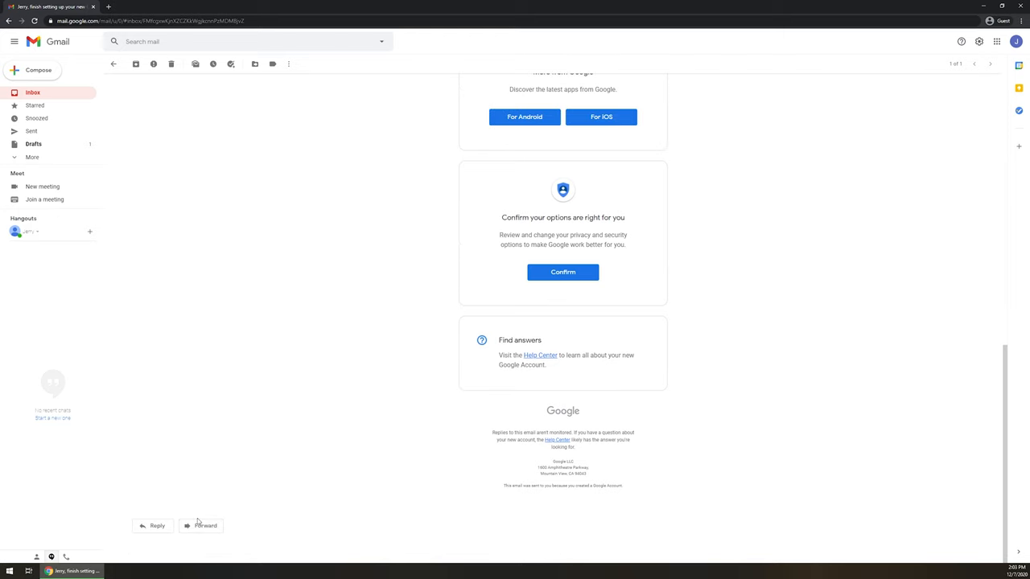
click(206, 525)
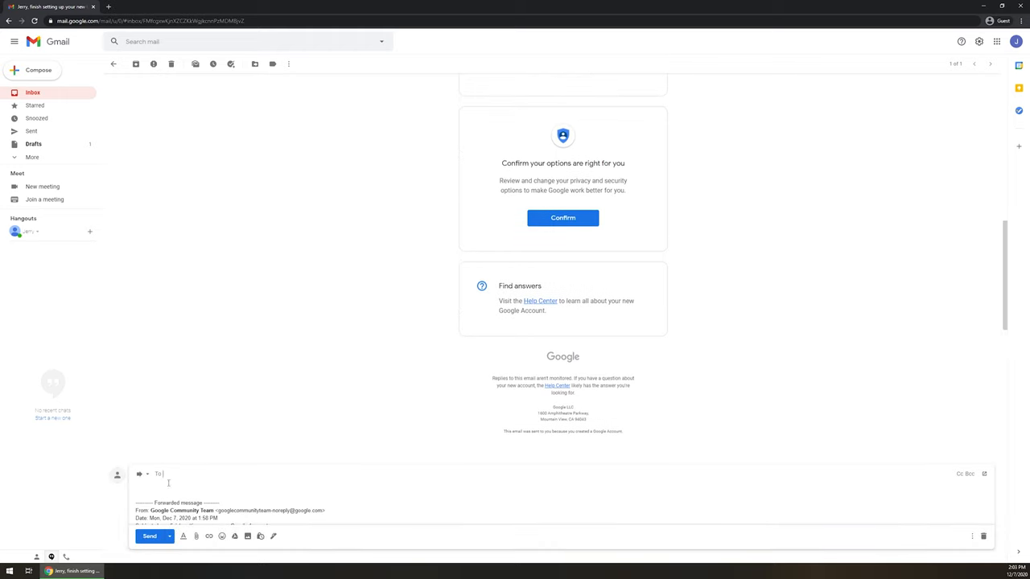
text(npn)
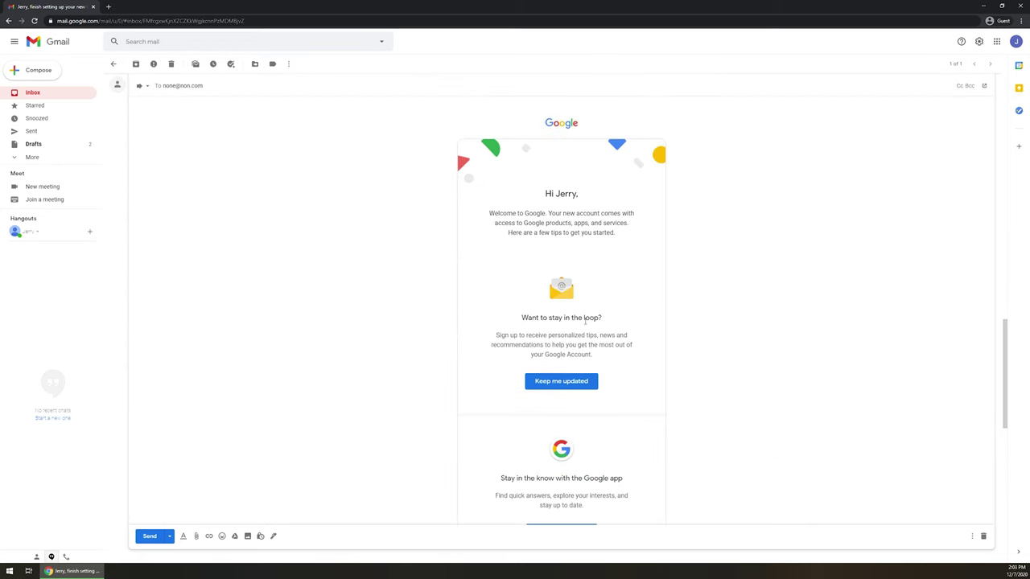
scroll(up, 3)
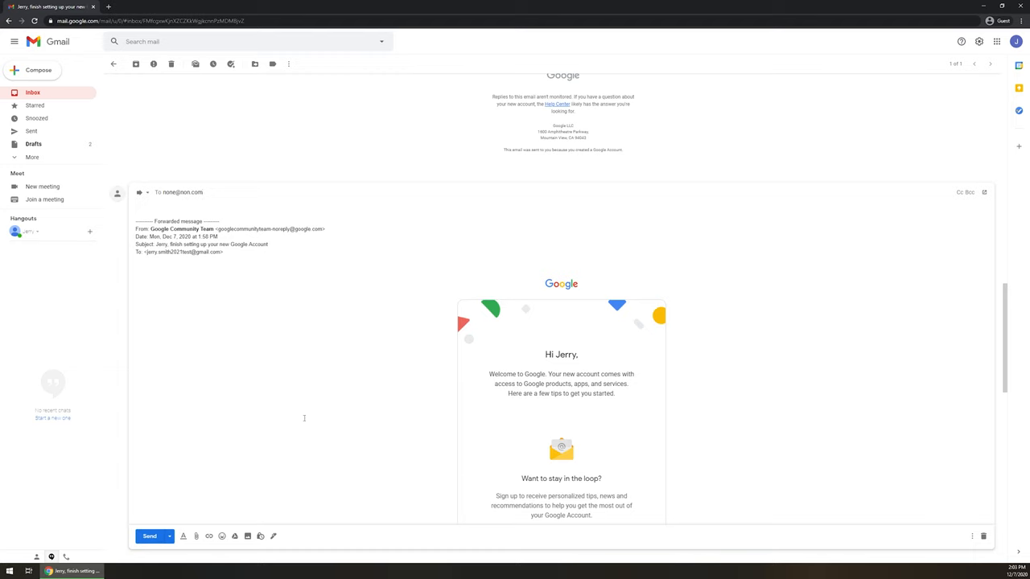
scroll(down, 3)
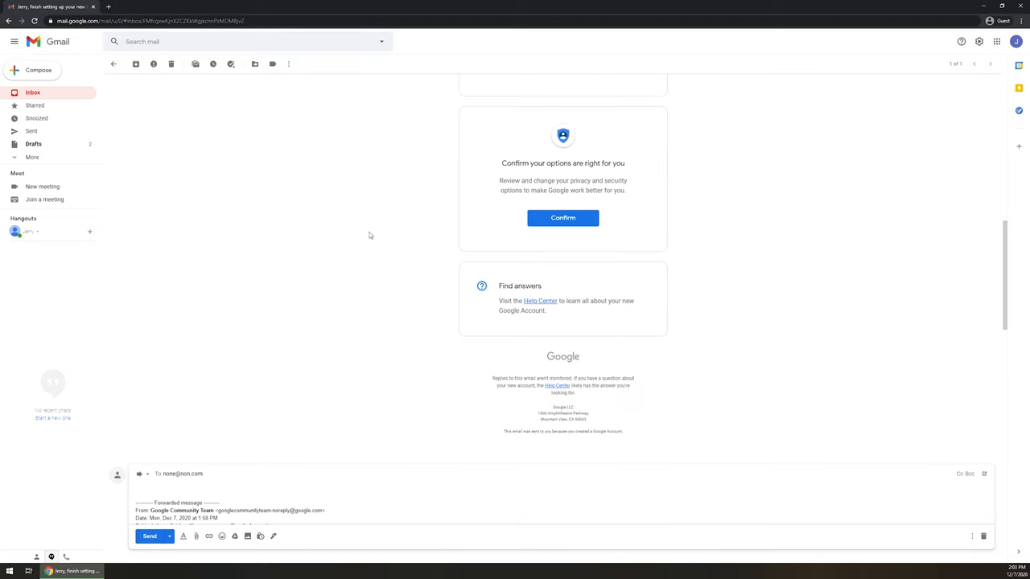
click(112, 64)
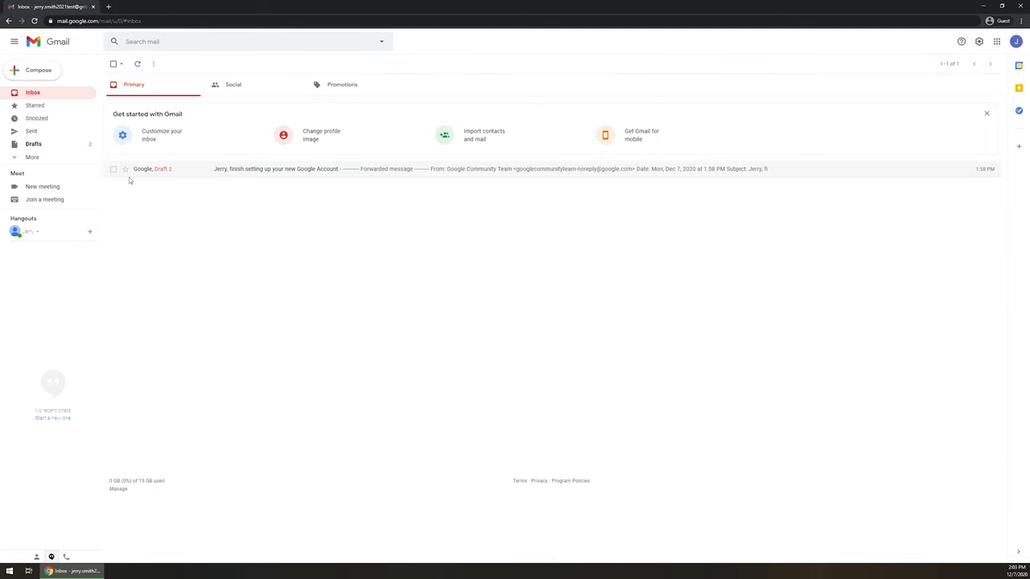
Step: Select the welcome conversation in the inbox for deleting or reporting as spam
click(112, 169)
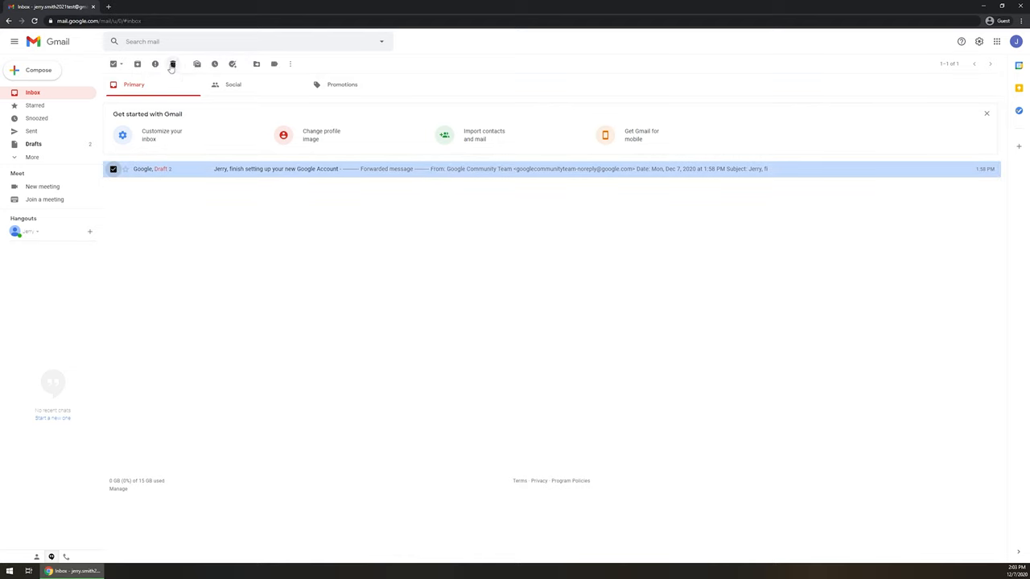
mouse_move(172, 64)
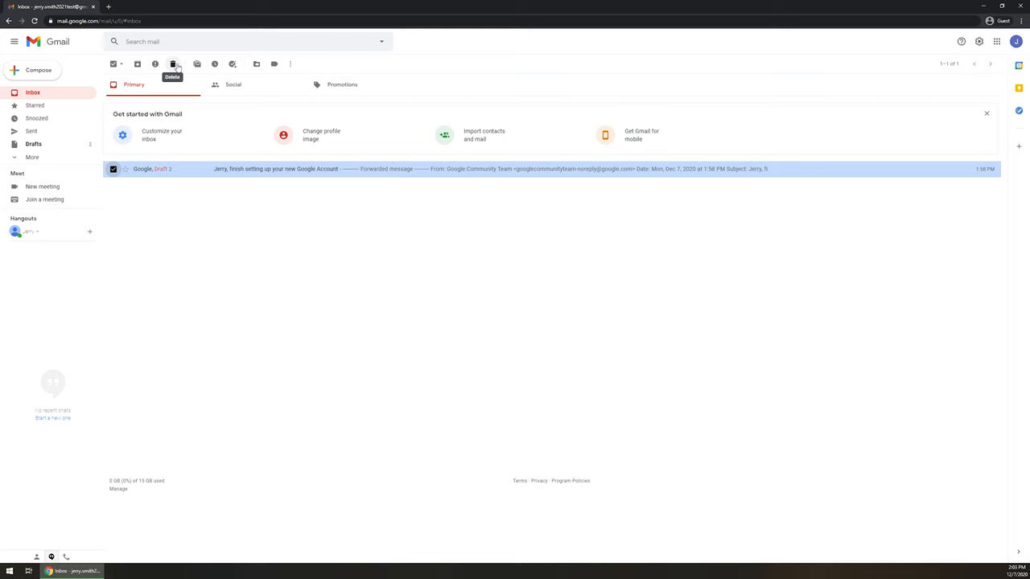
mouse_move(154, 64)
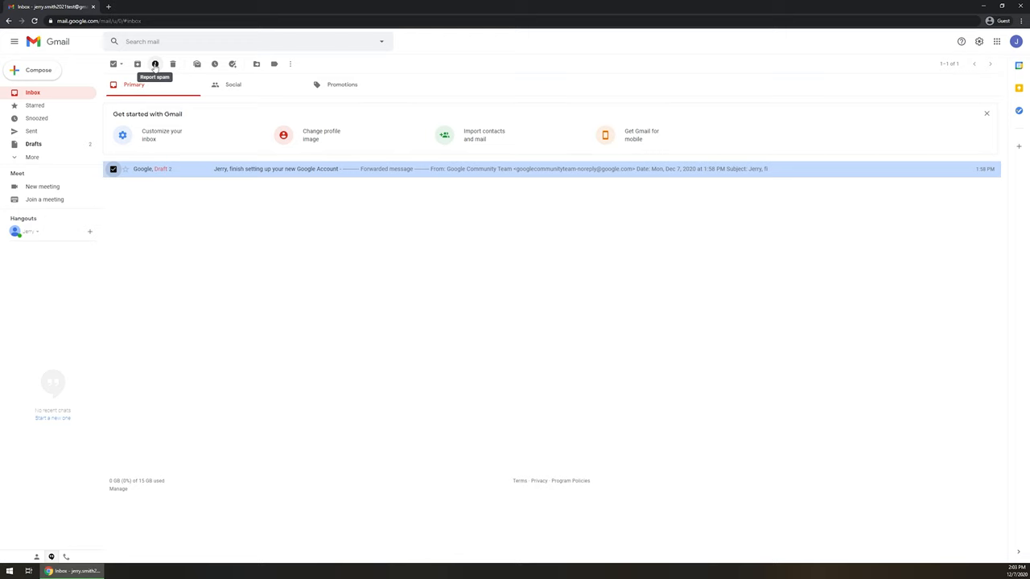